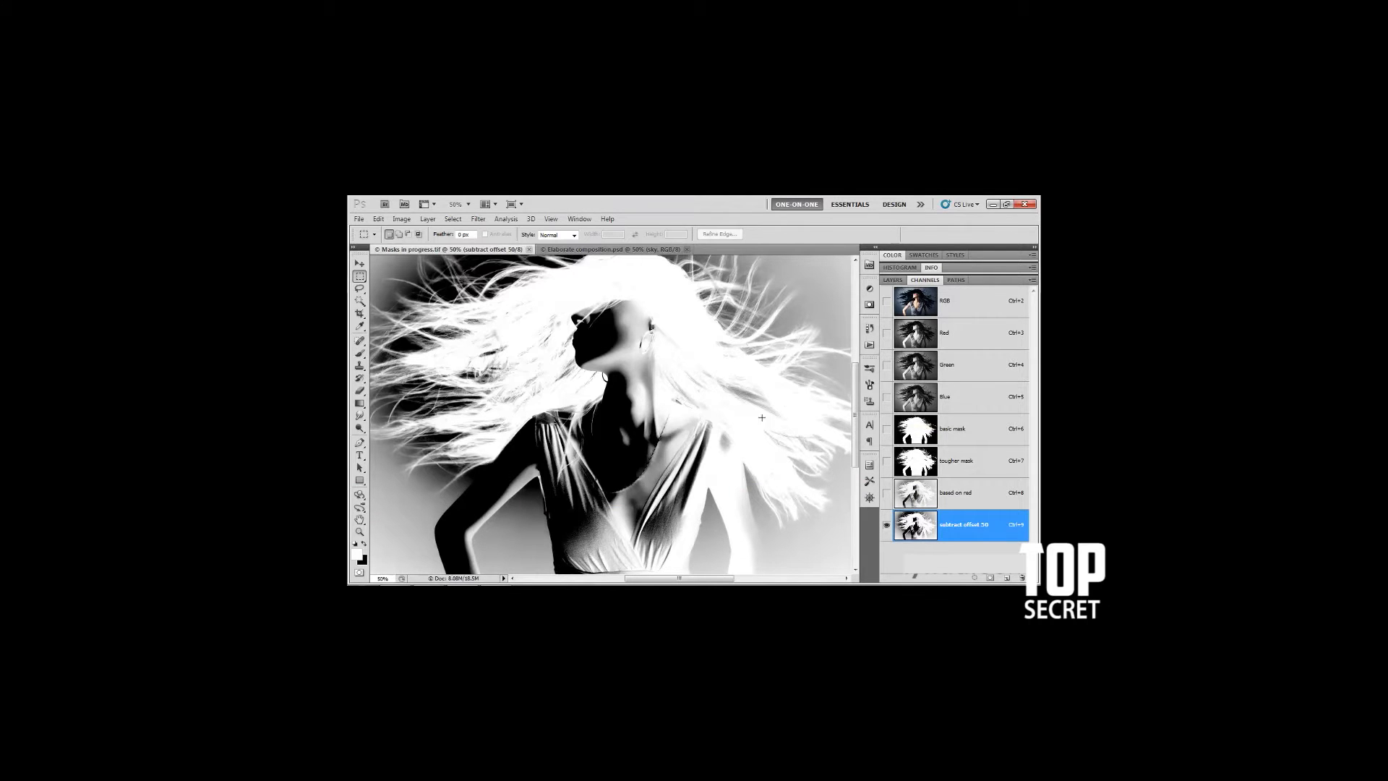
mouse_move(790, 405)
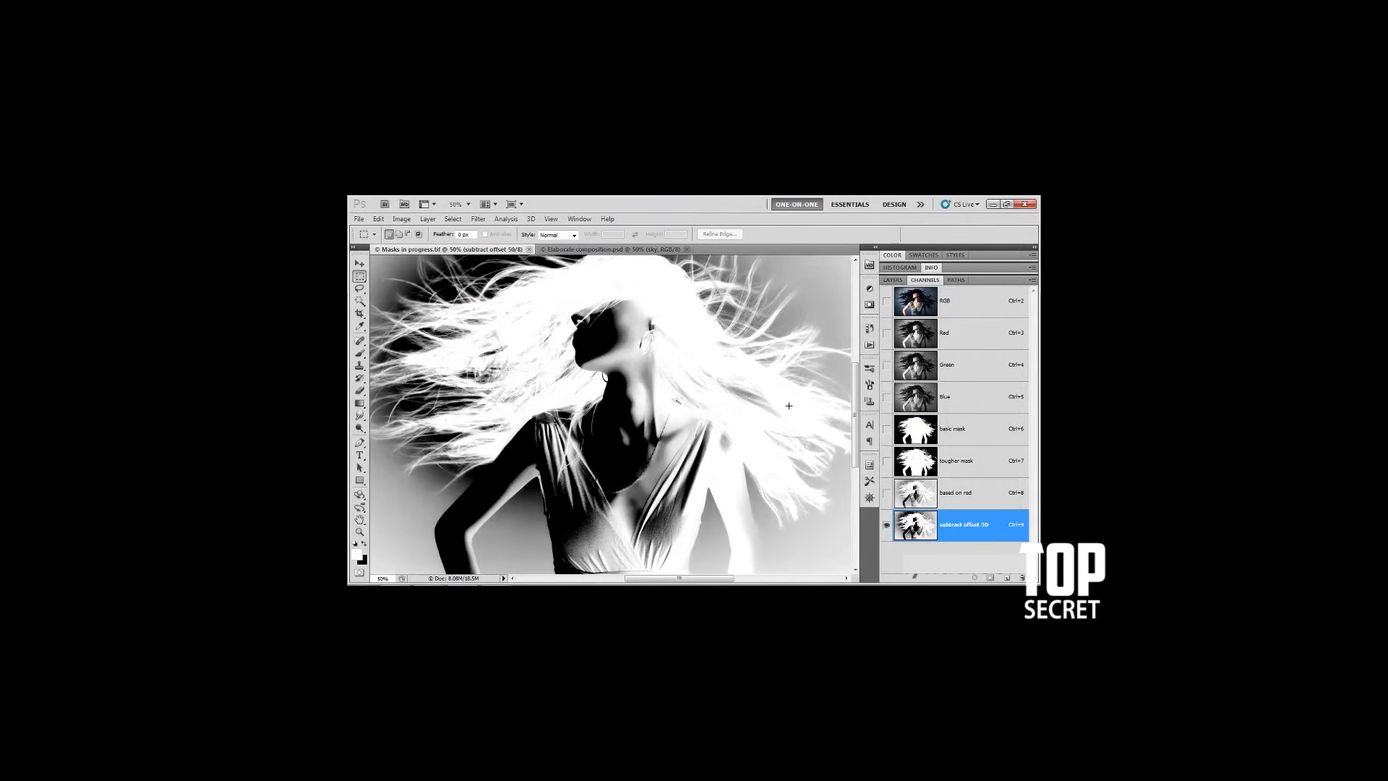
mouse_move(1001, 461)
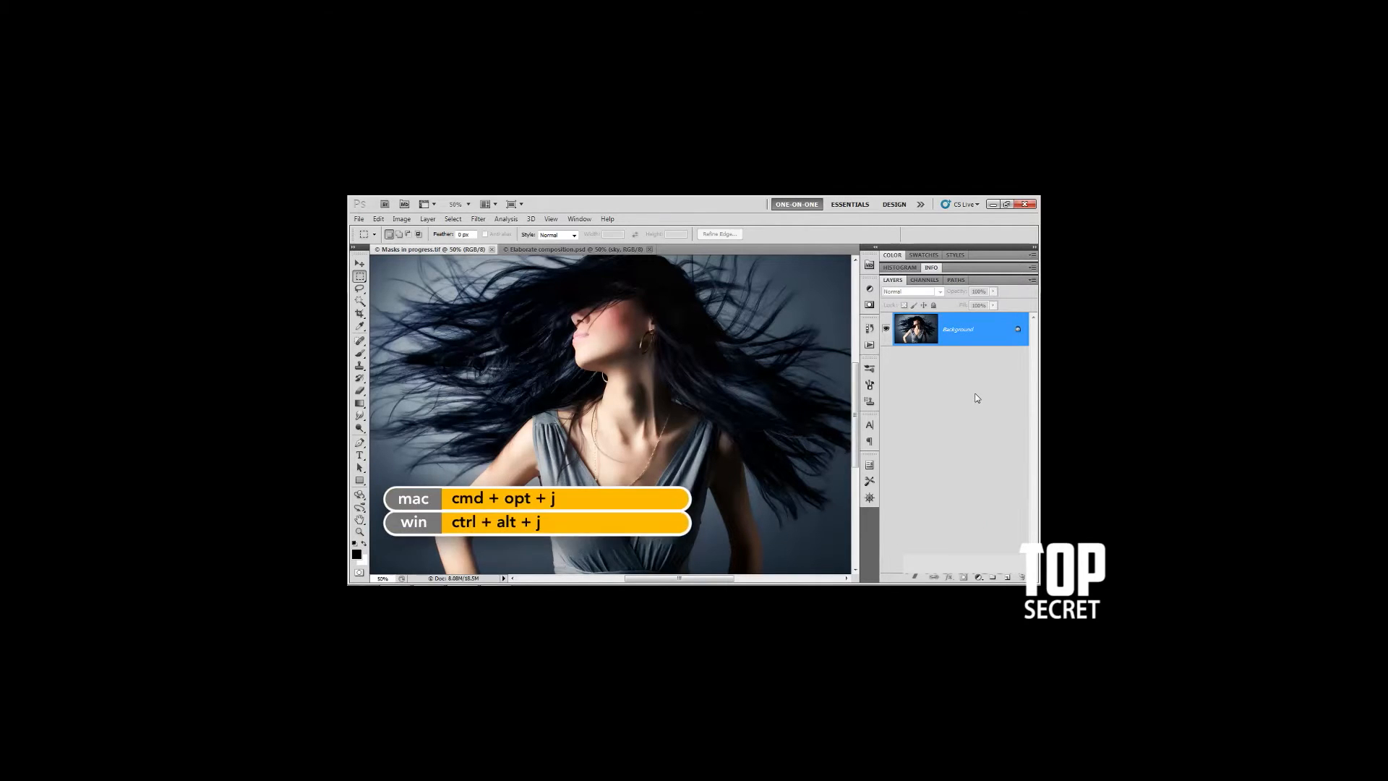
Copy the Background into a new layer named Dodged via Layer via Copy.
key("ctrl+alt+j")
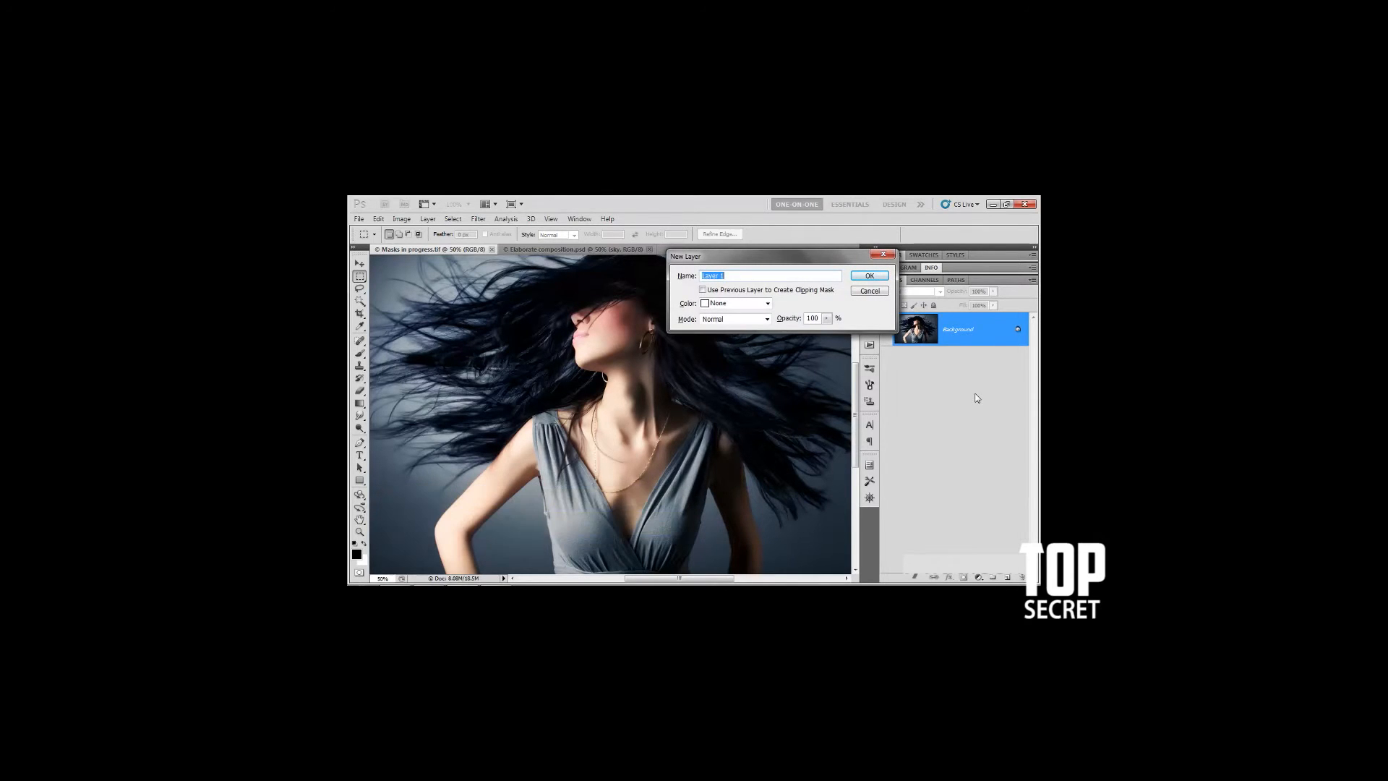
type("Dodged")
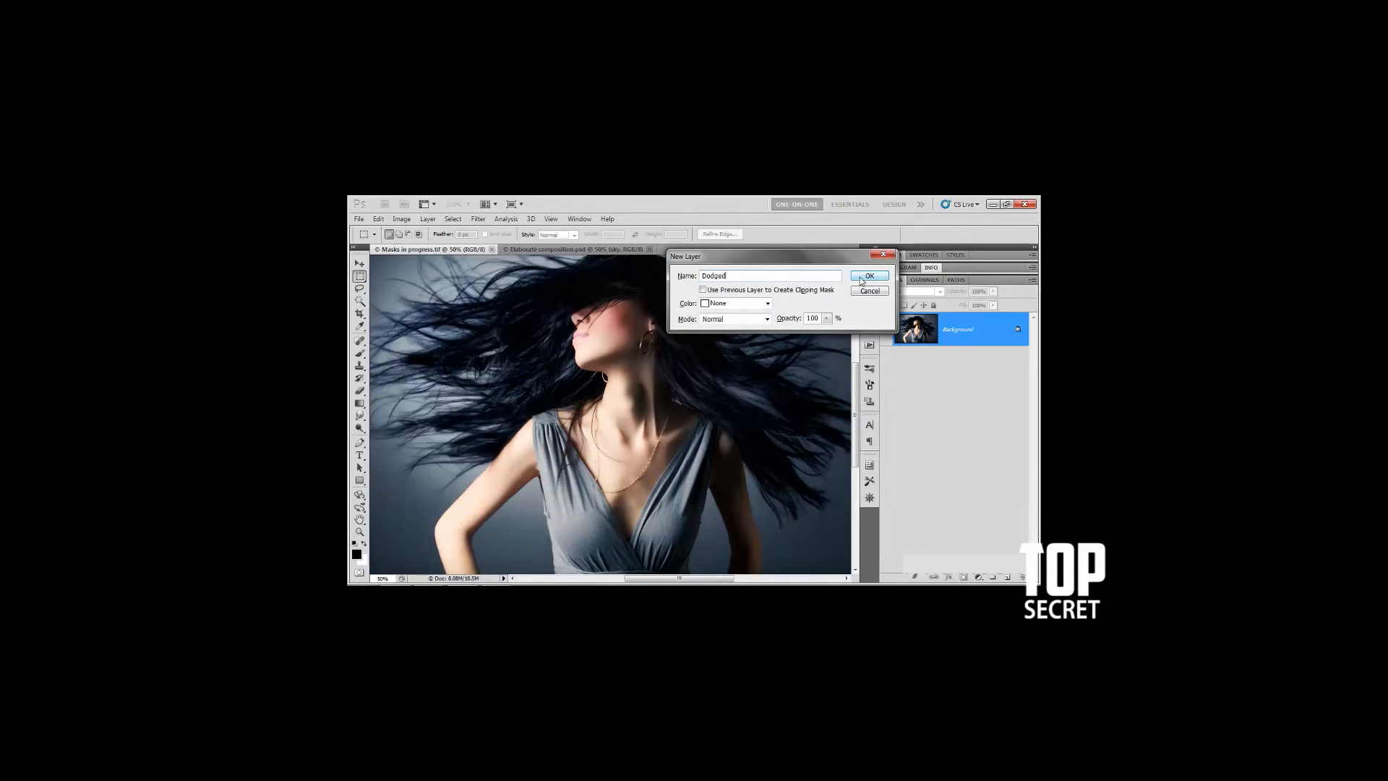
left_click(869, 275)
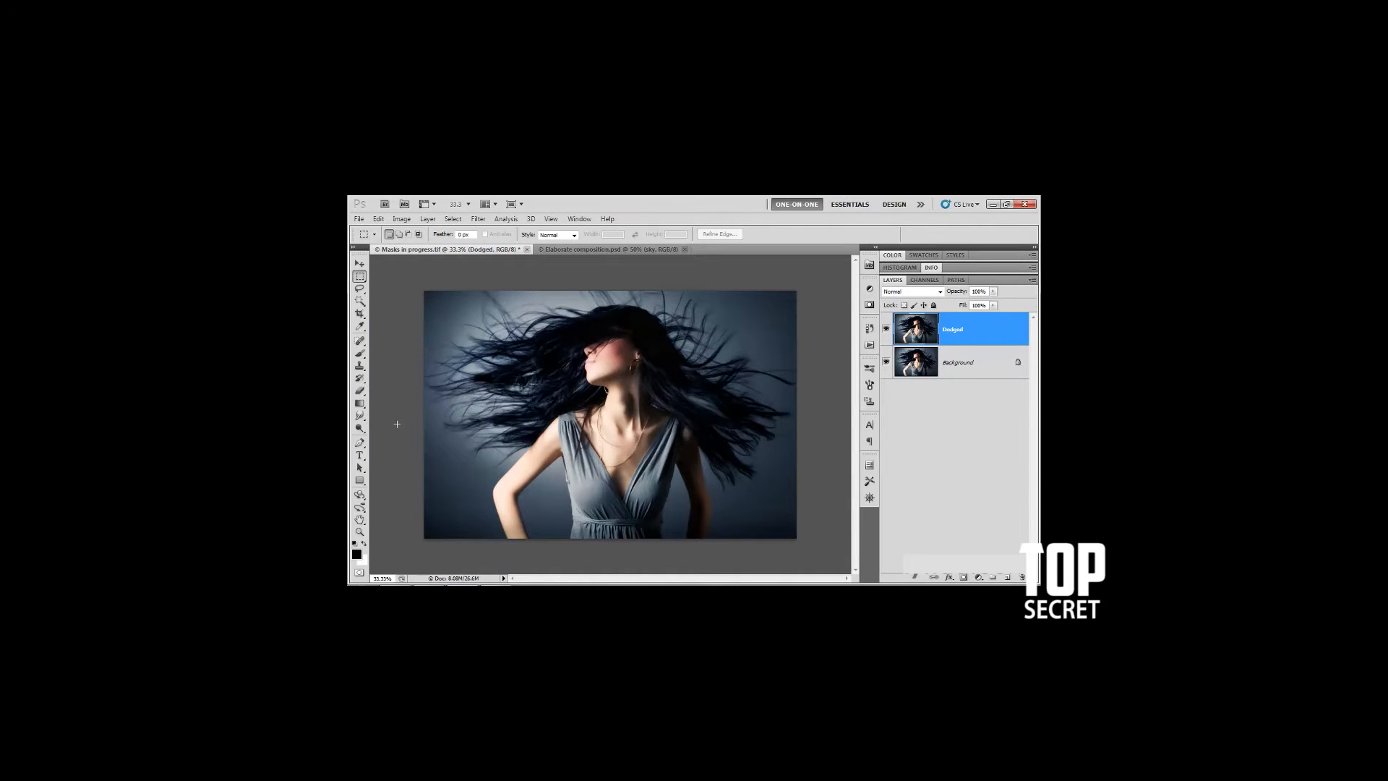
mouse_move(360, 430)
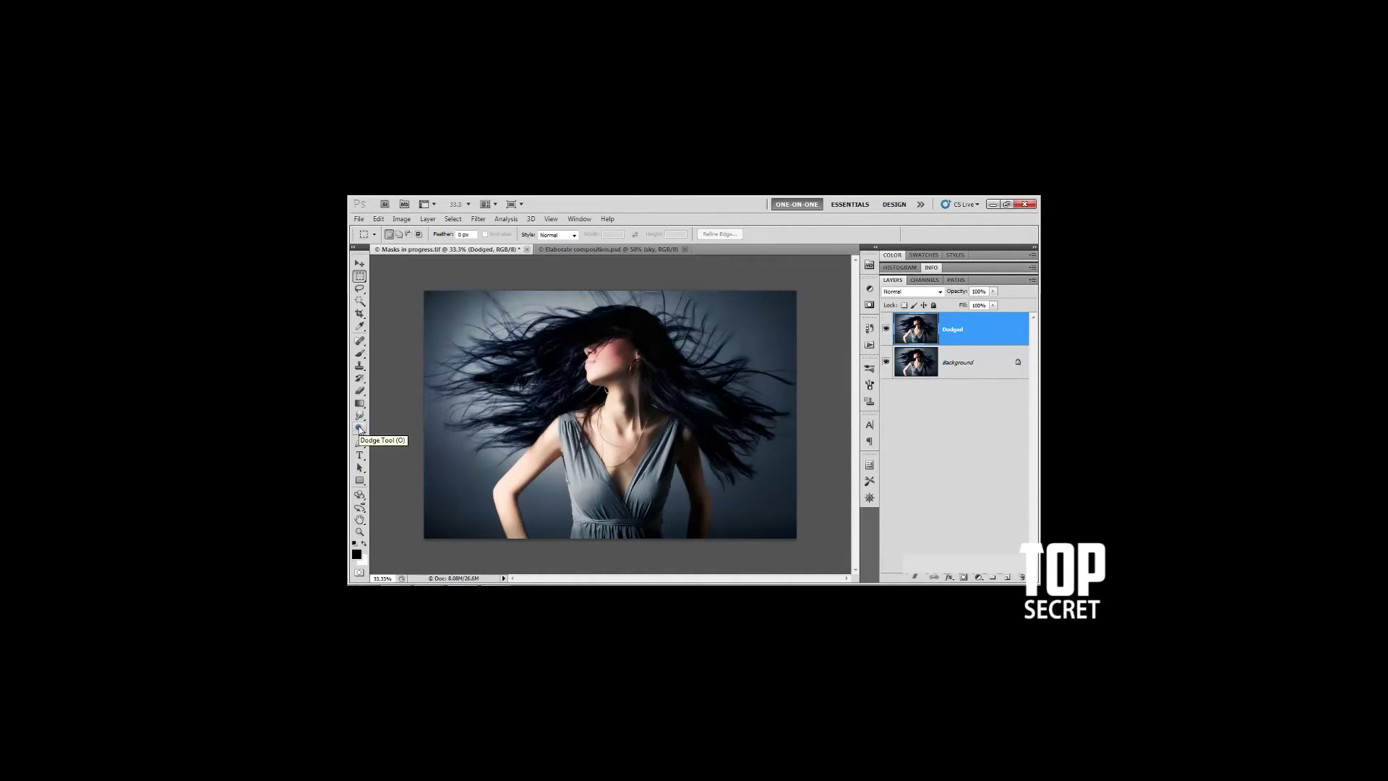
Switch to the Dodge tool for lightening the Dodged layer.
left_click(359, 428)
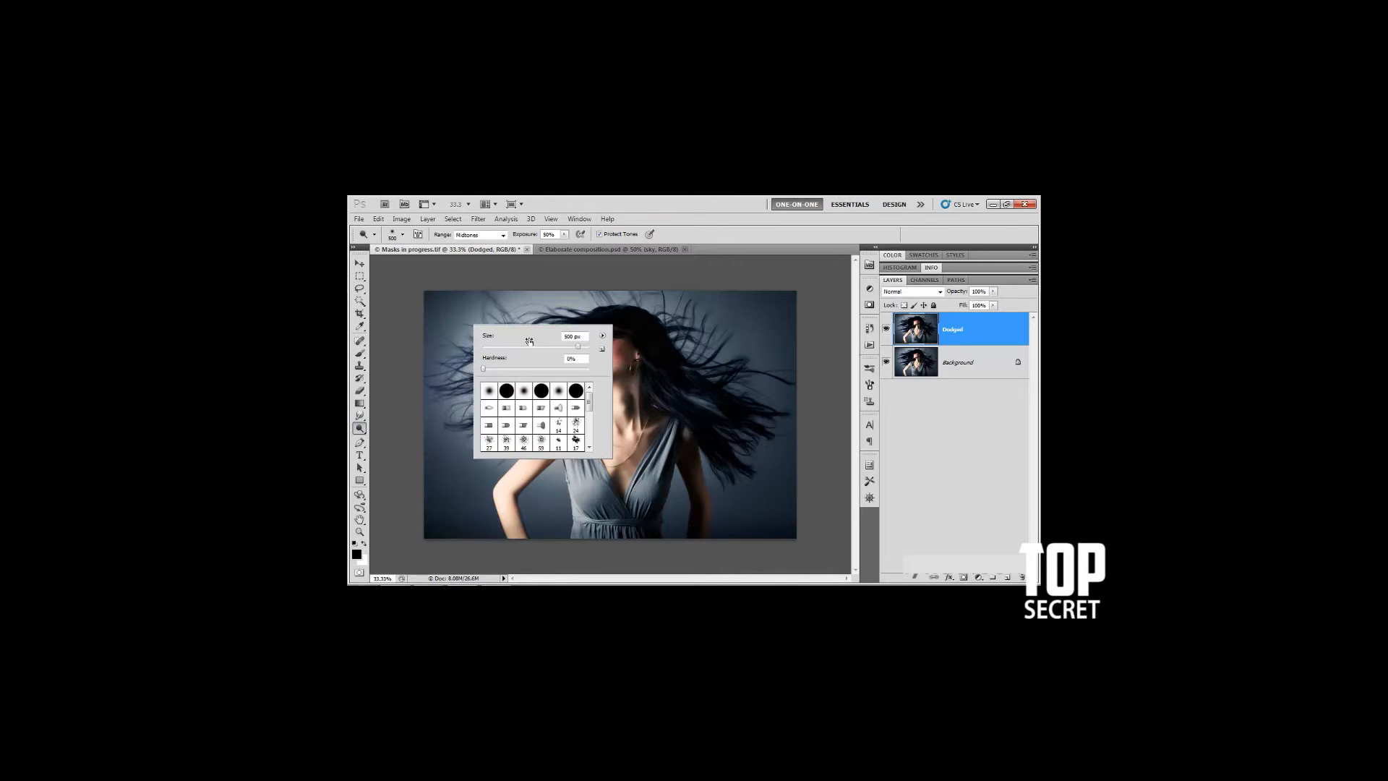
mouse_move(512, 338)
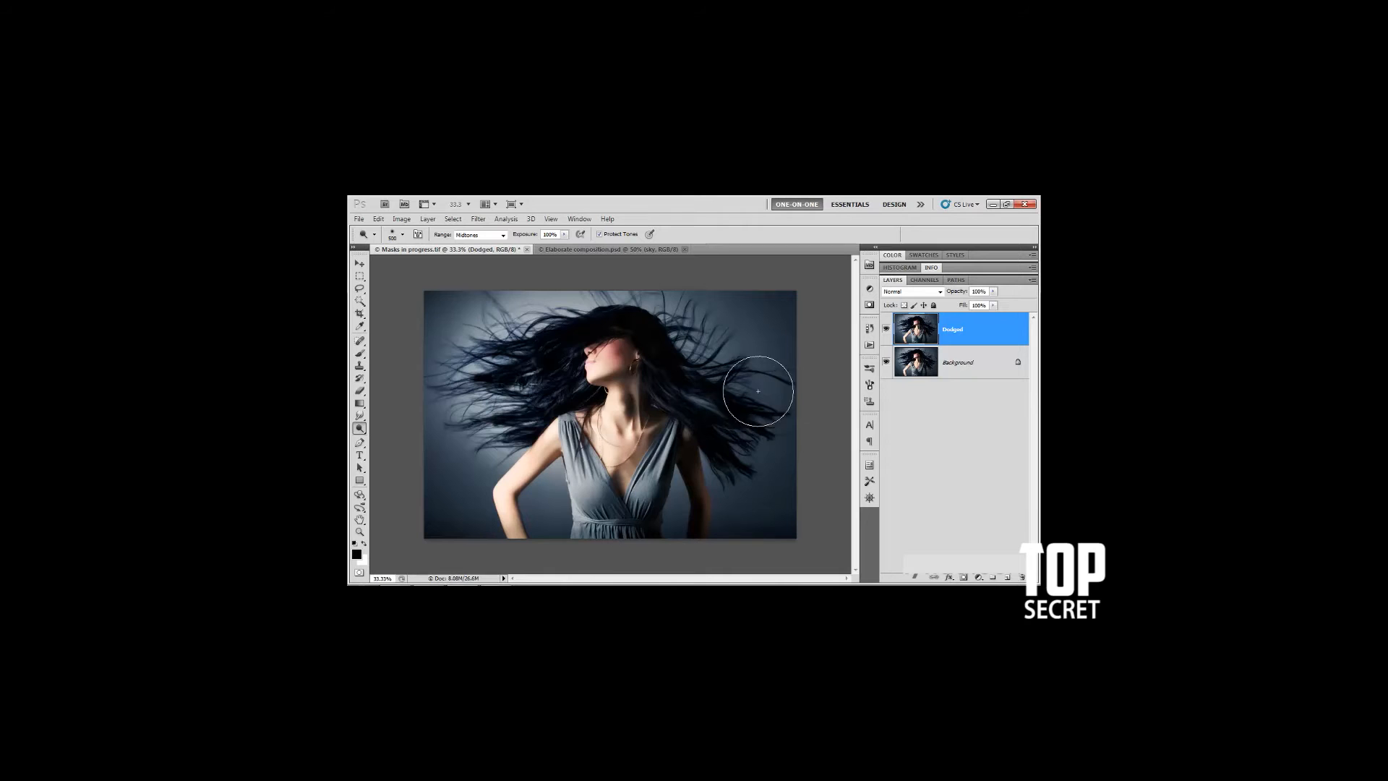
mouse_move(755, 332)
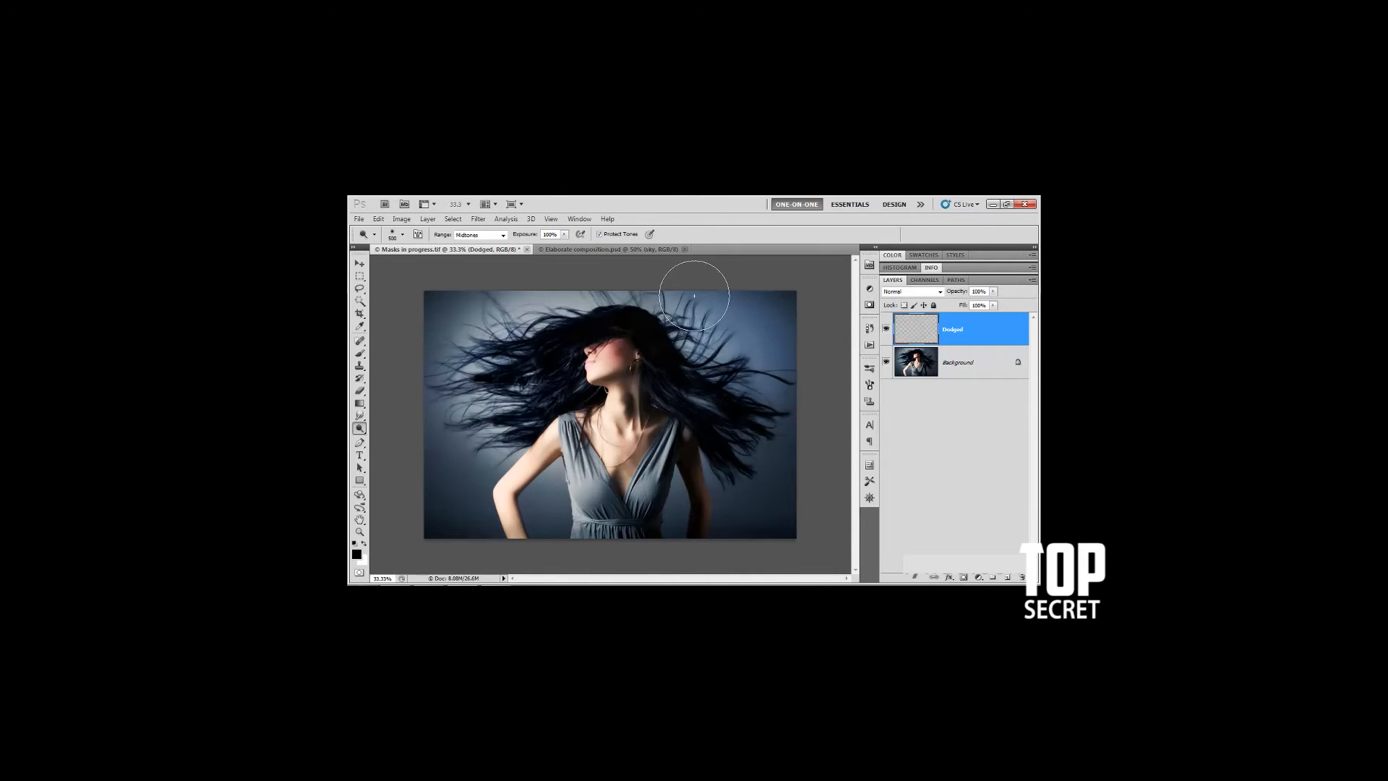
Dodge the backdrop around the hair to near white on the top, right and left sides.
left_click_drag(695, 295, 778, 451)
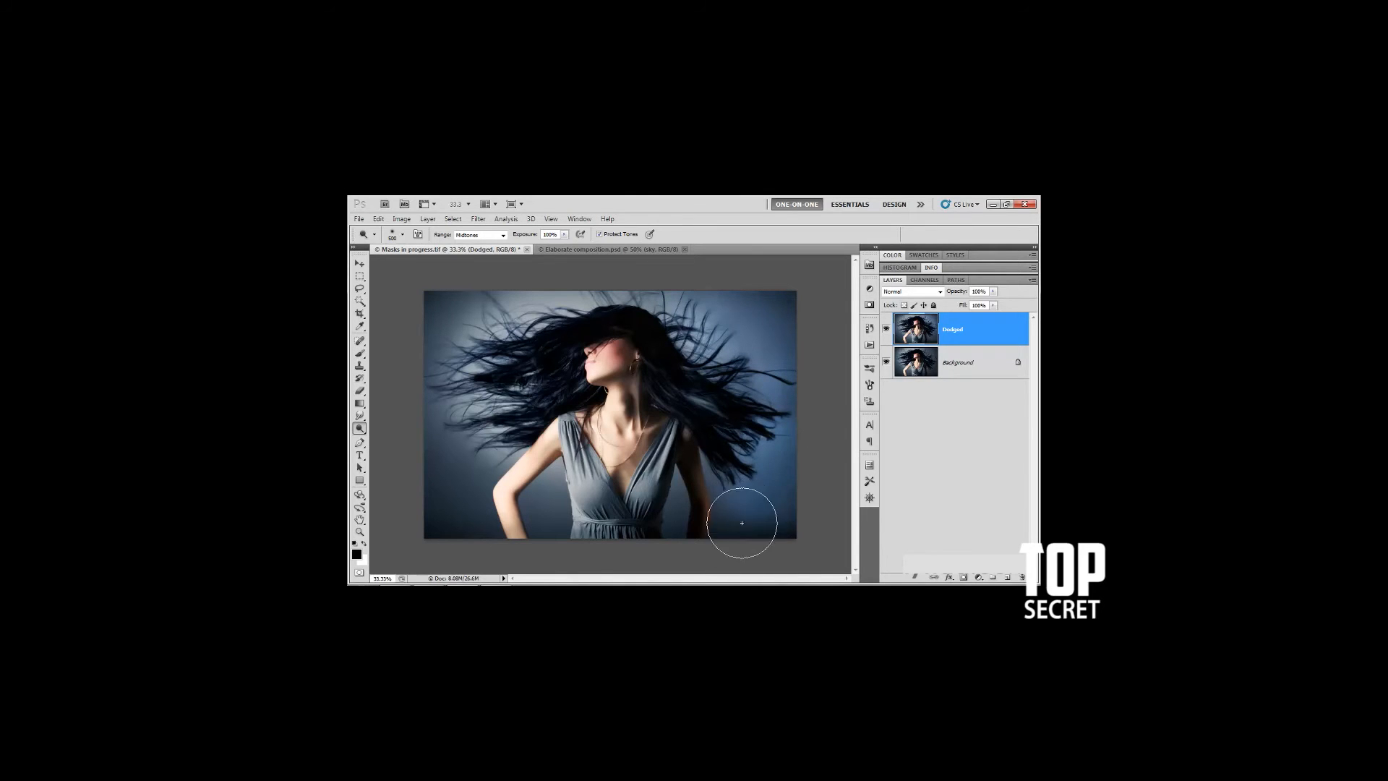
mouse_move(753, 529)
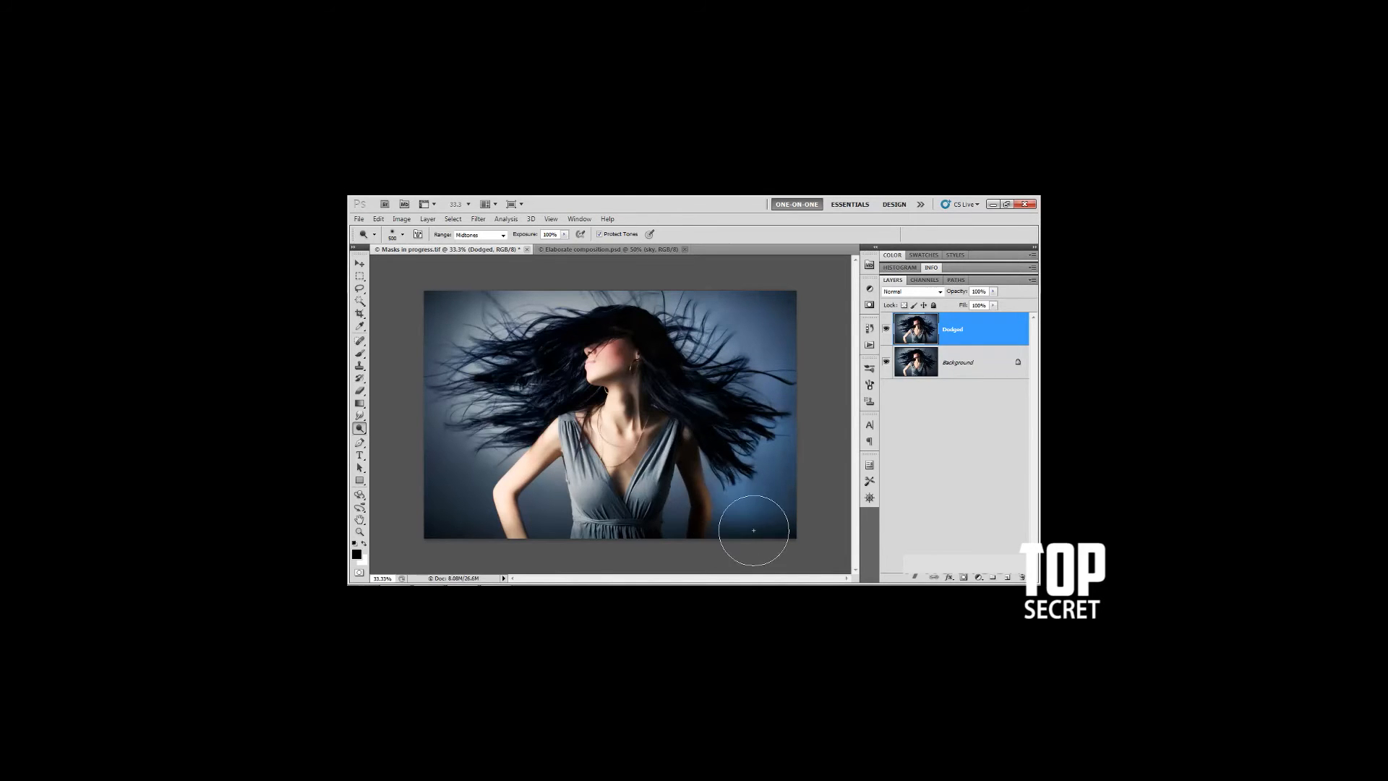
left_click_drag(753, 531, 786, 470)
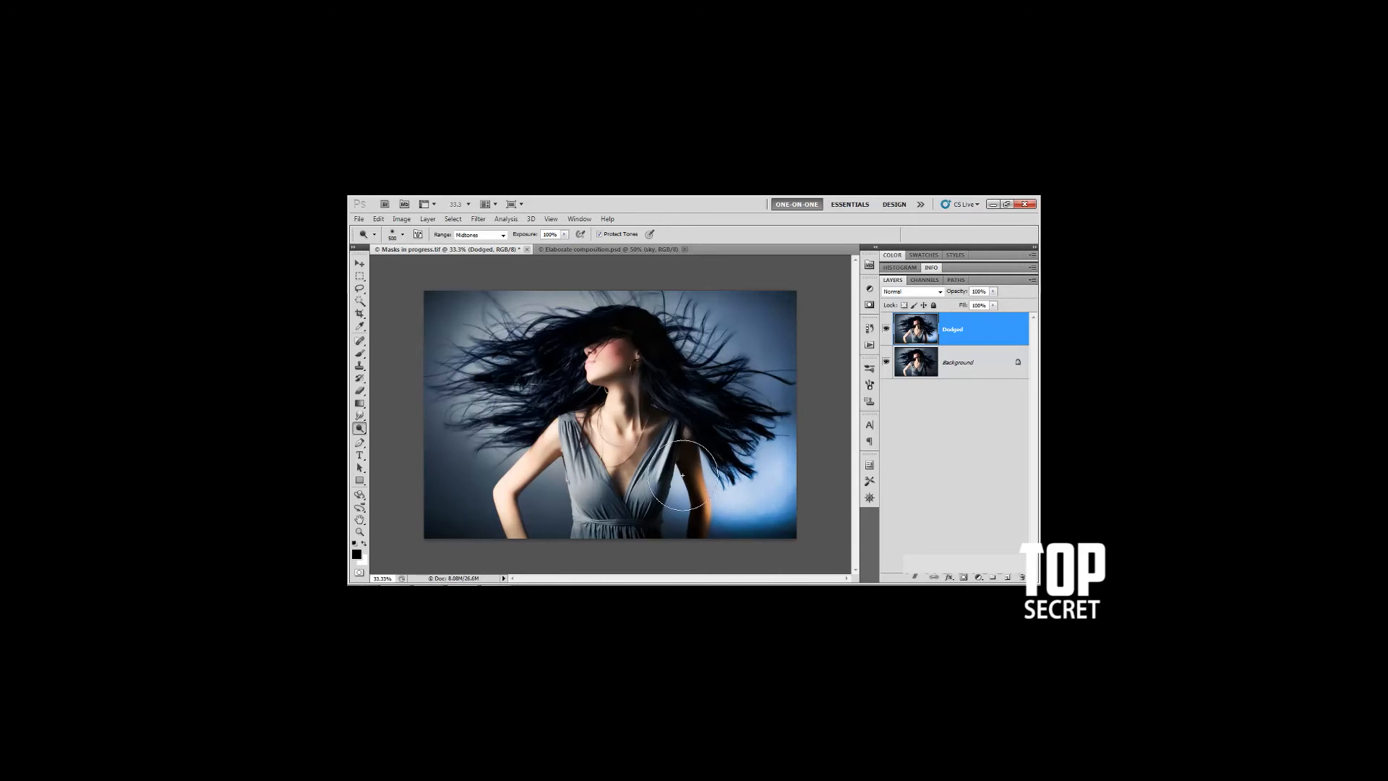
left_click_drag(681, 479, 796, 455)
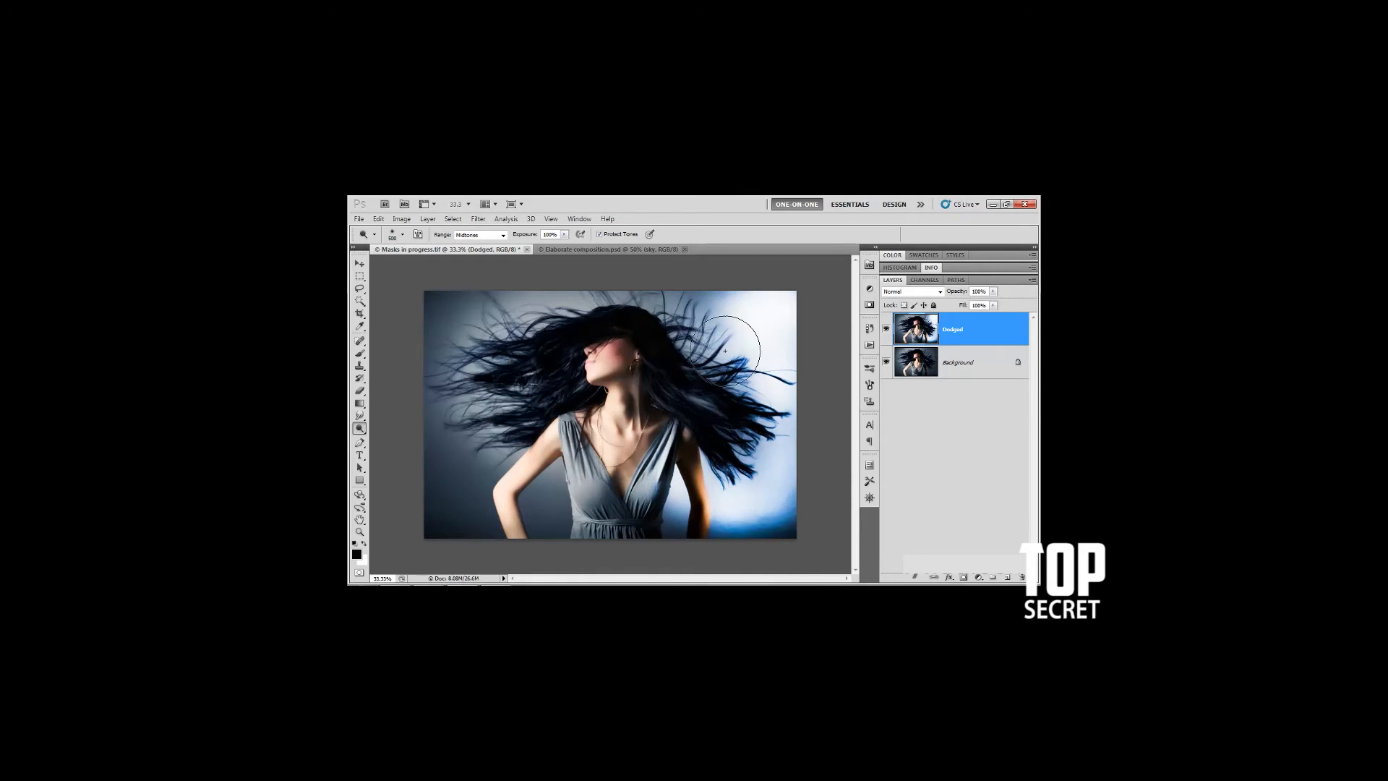
mouse_move(706, 295)
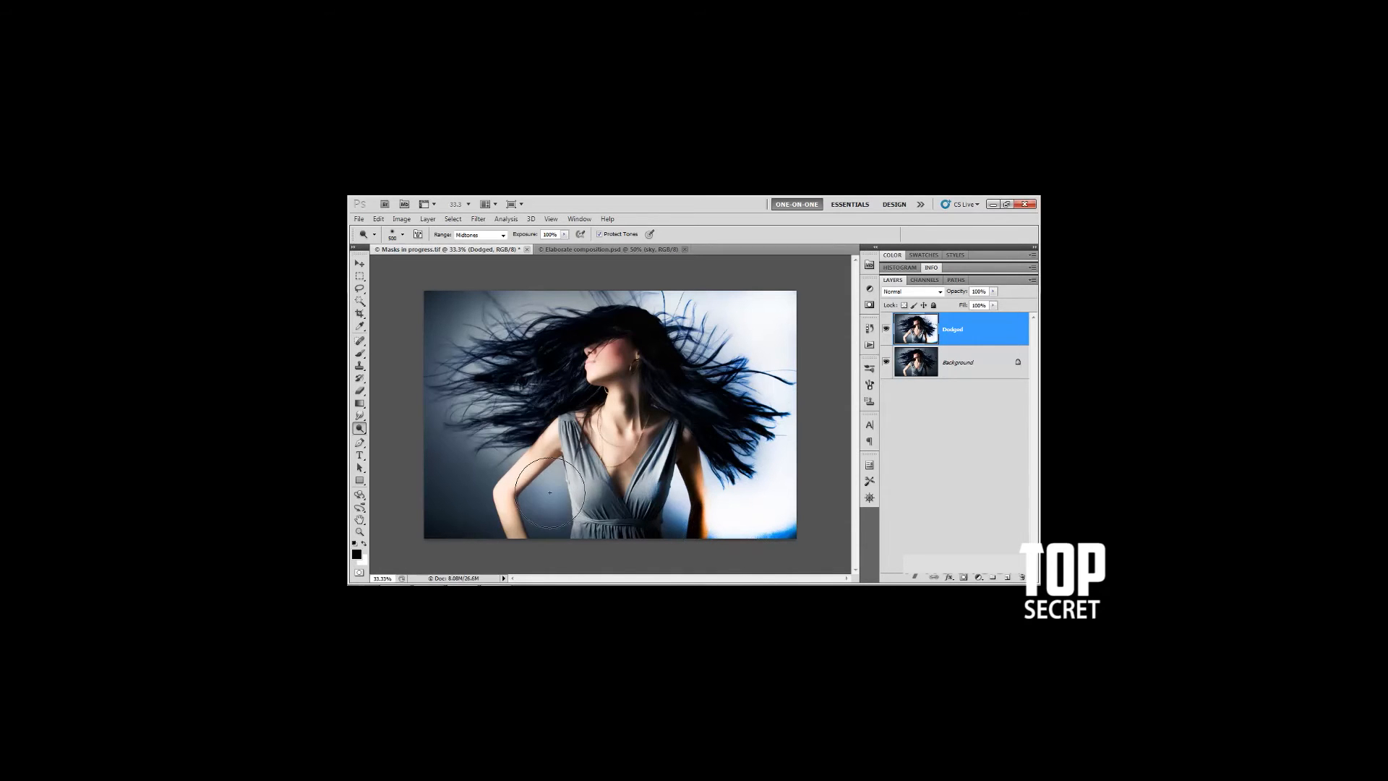
left_click_drag(549, 492, 488, 486)
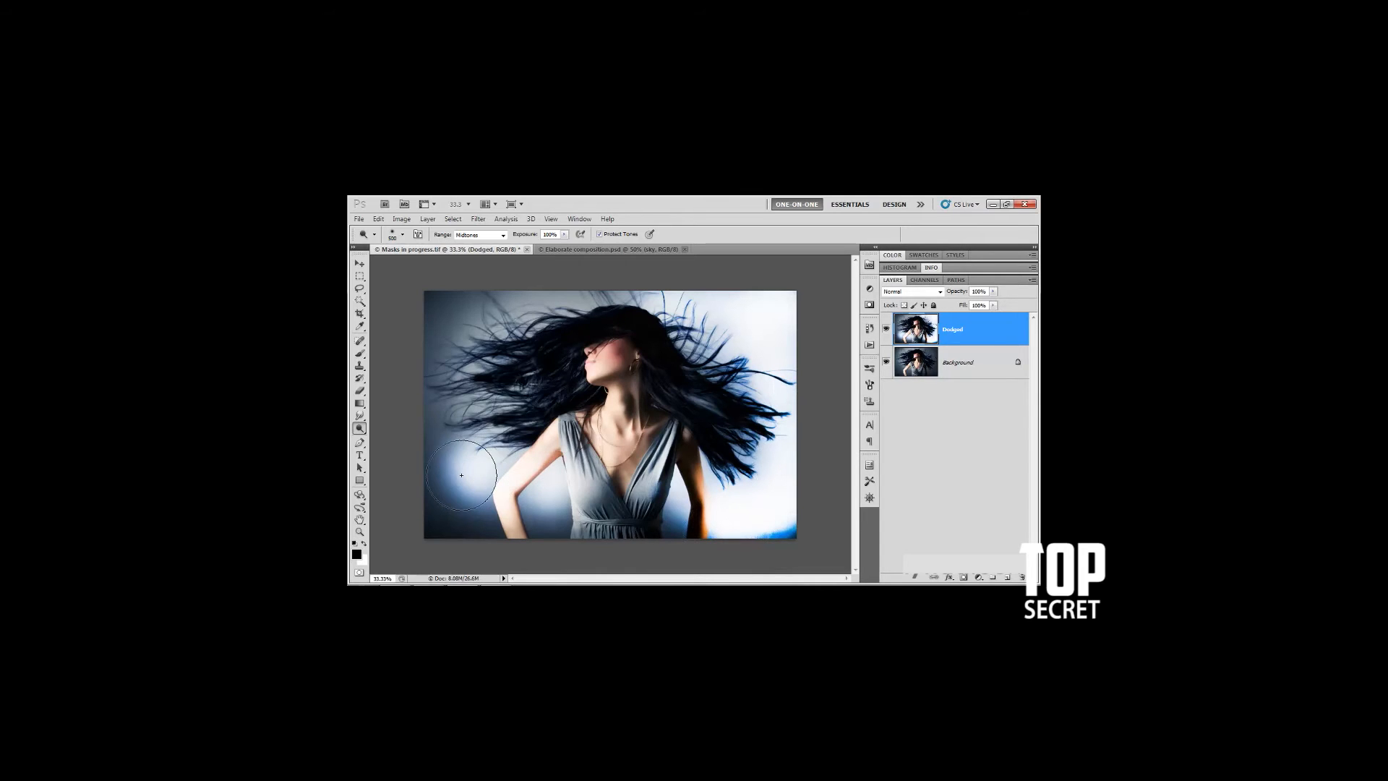
left_click_drag(460, 476, 425, 414)
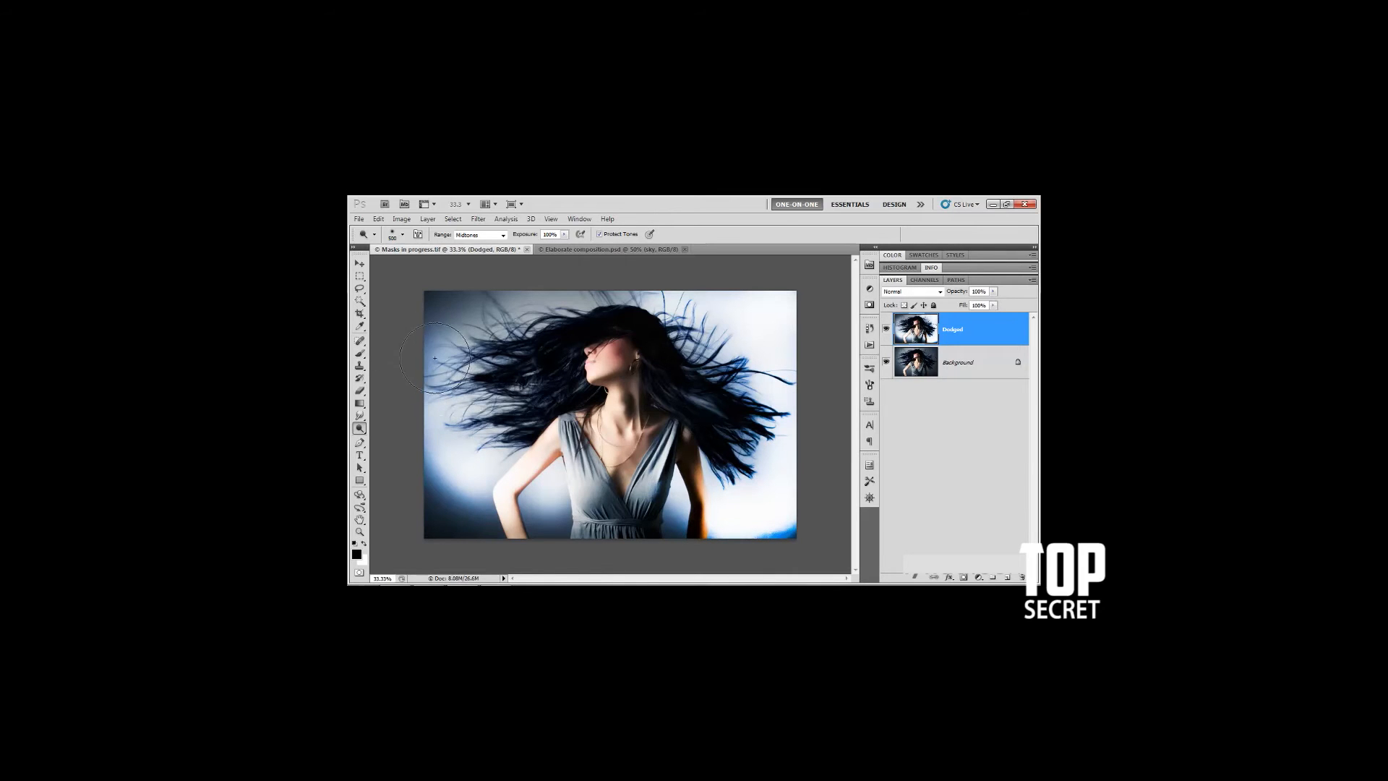
mouse_move(468, 332)
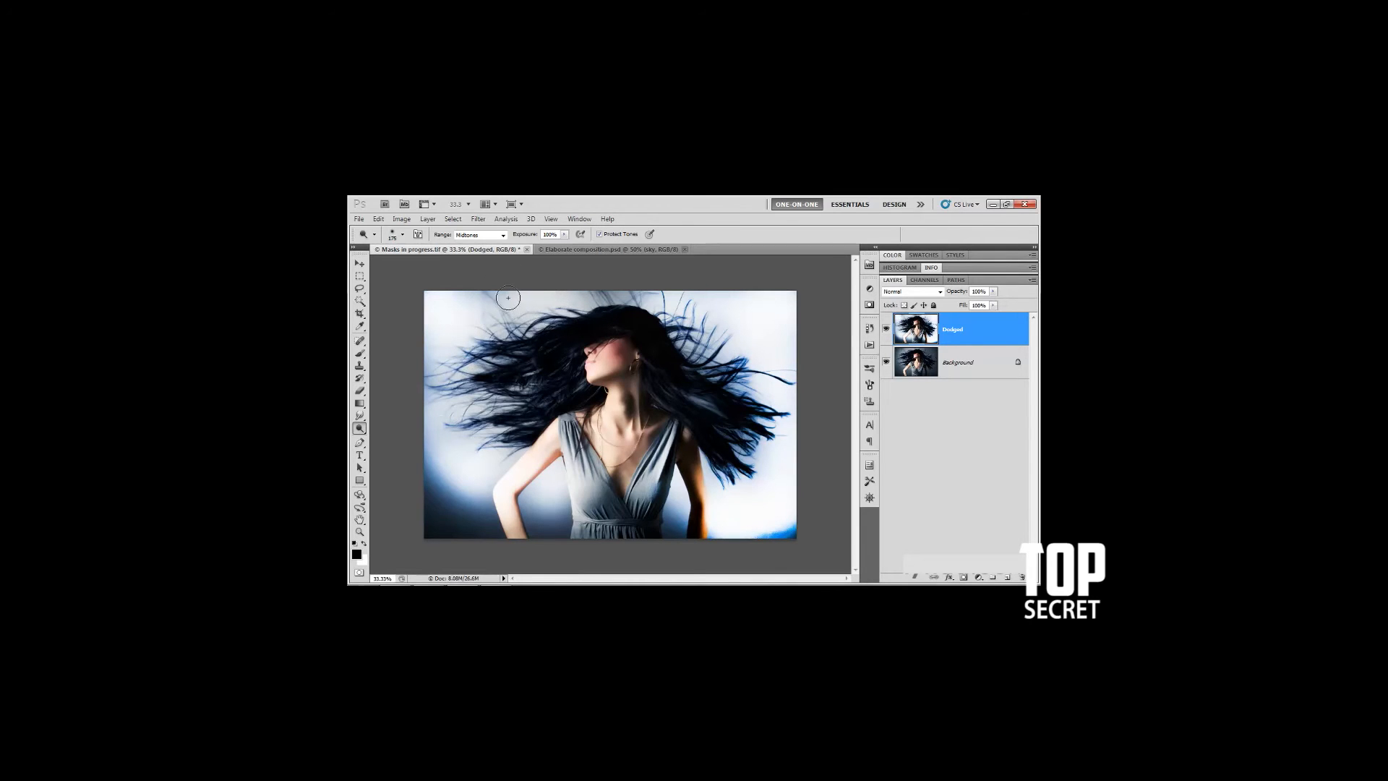
mouse_move(515, 298)
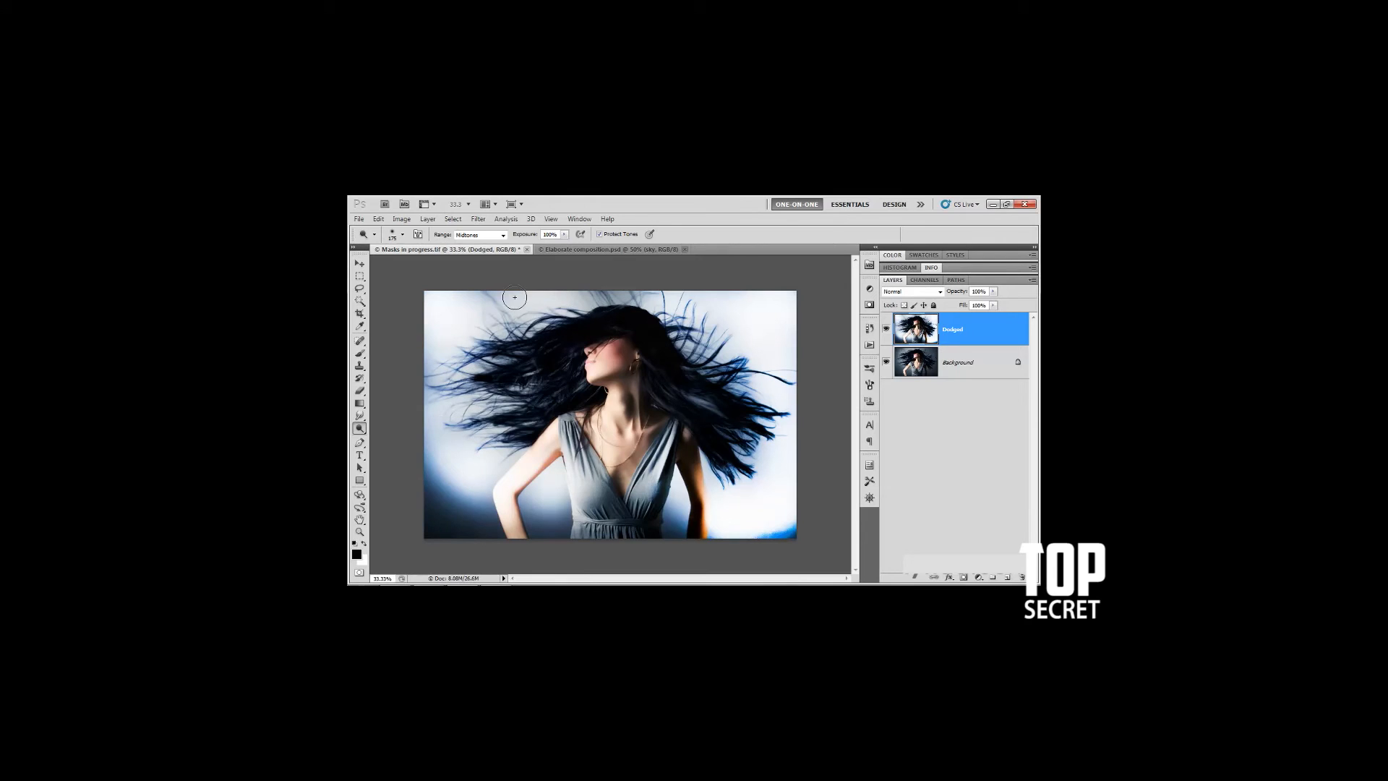
mouse_move(457, 289)
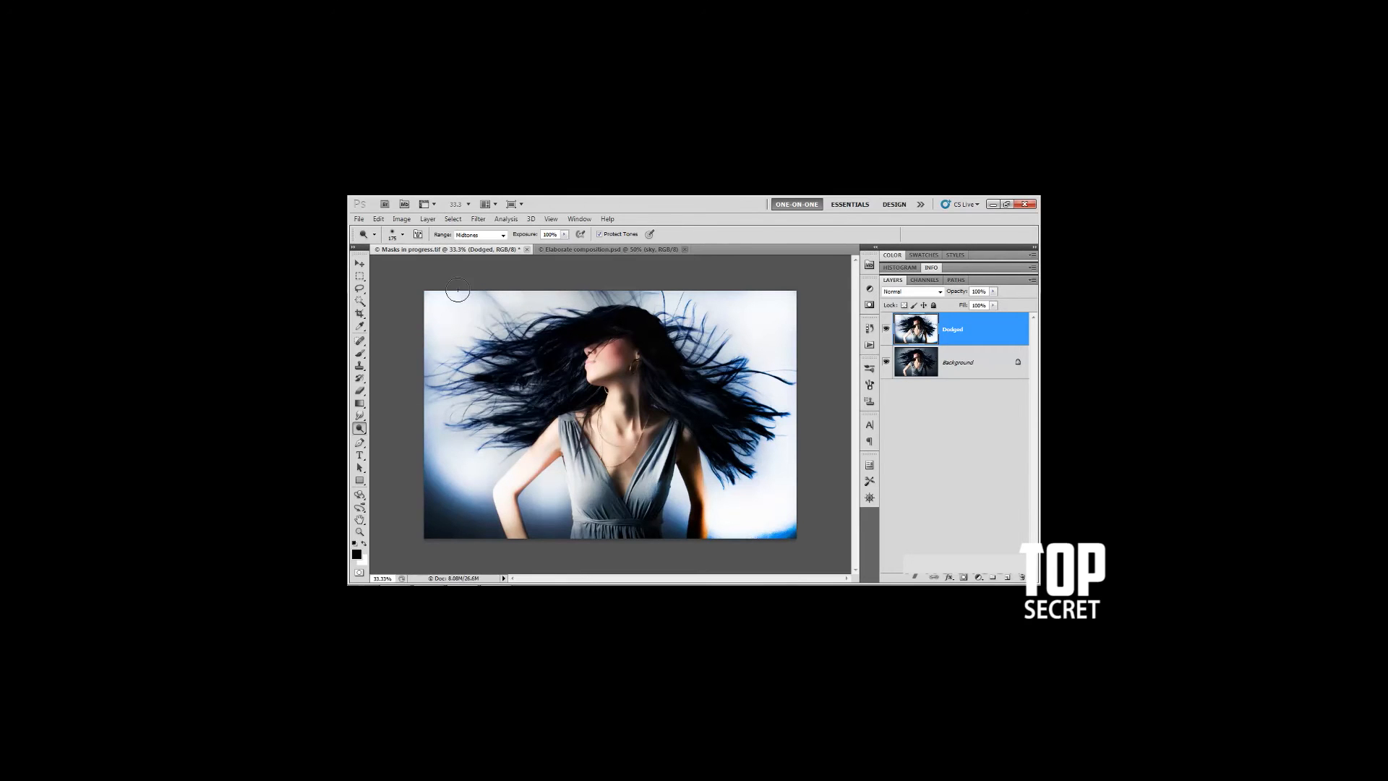
mouse_move(433, 310)
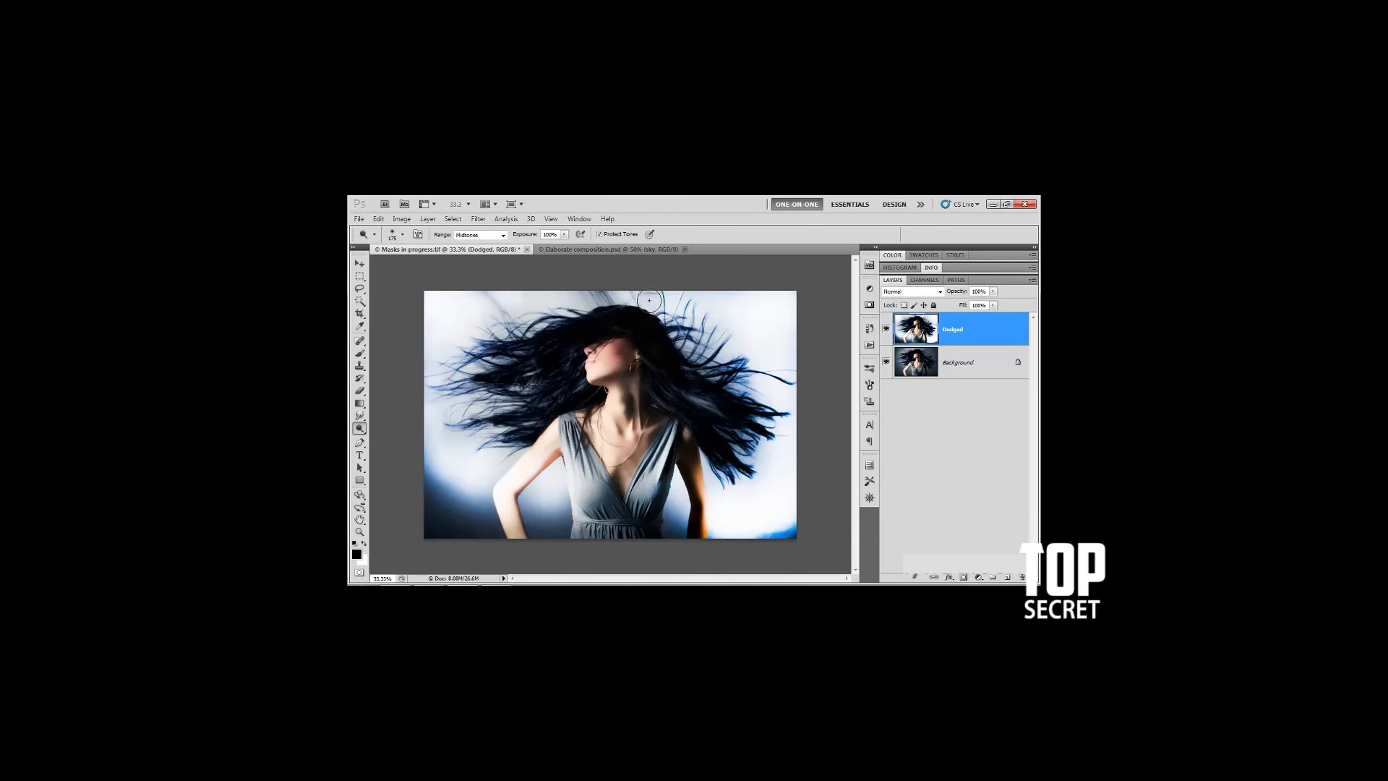
mouse_move(608, 296)
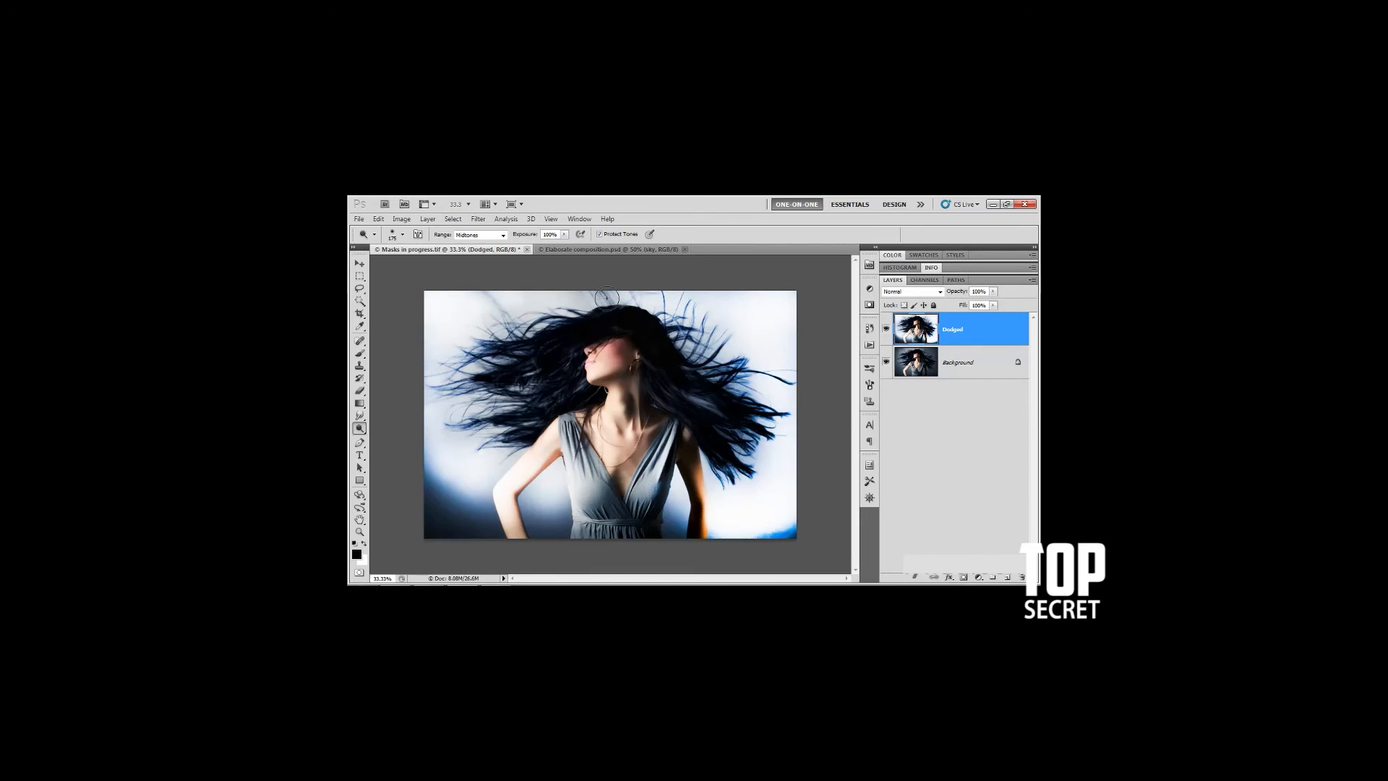
mouse_move(566, 284)
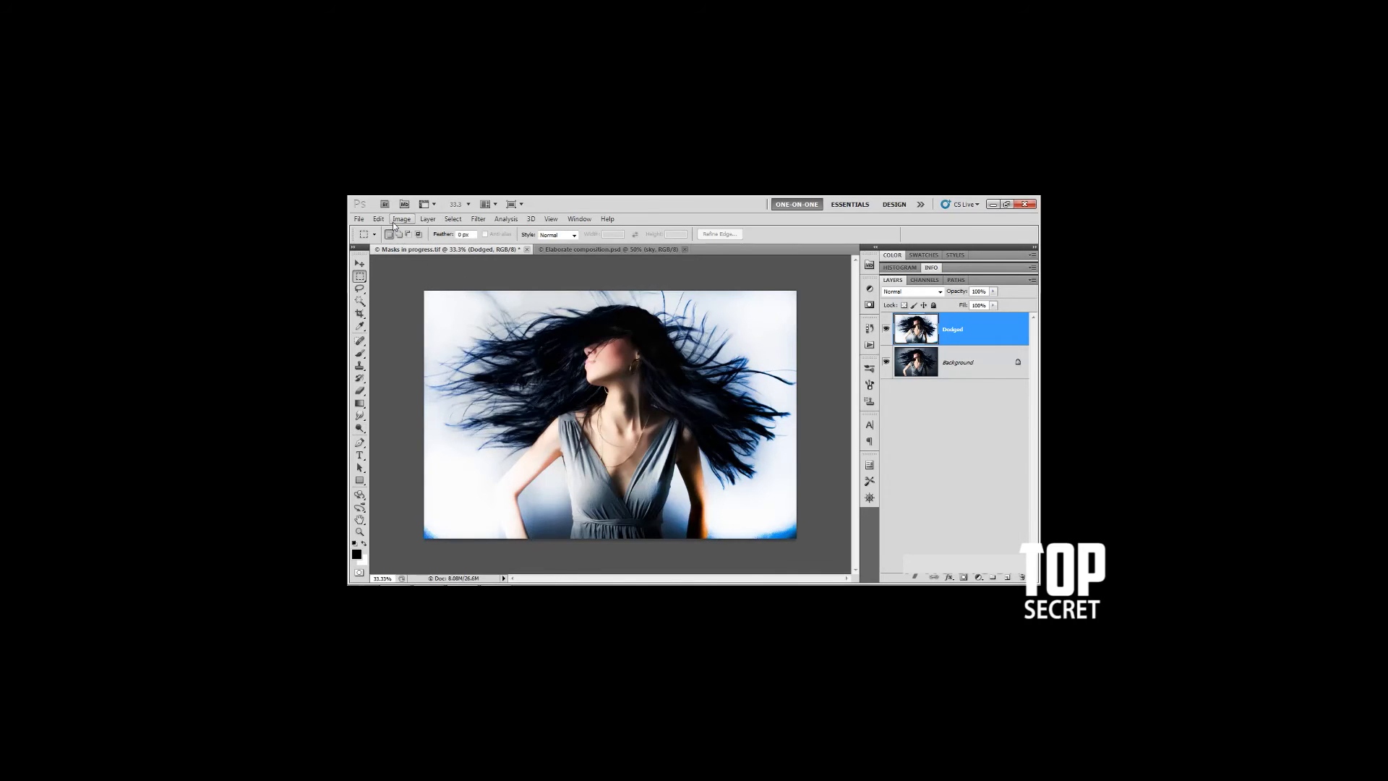
Start a channel calculation from the Image menu's Calculations command.
left_click(402, 218)
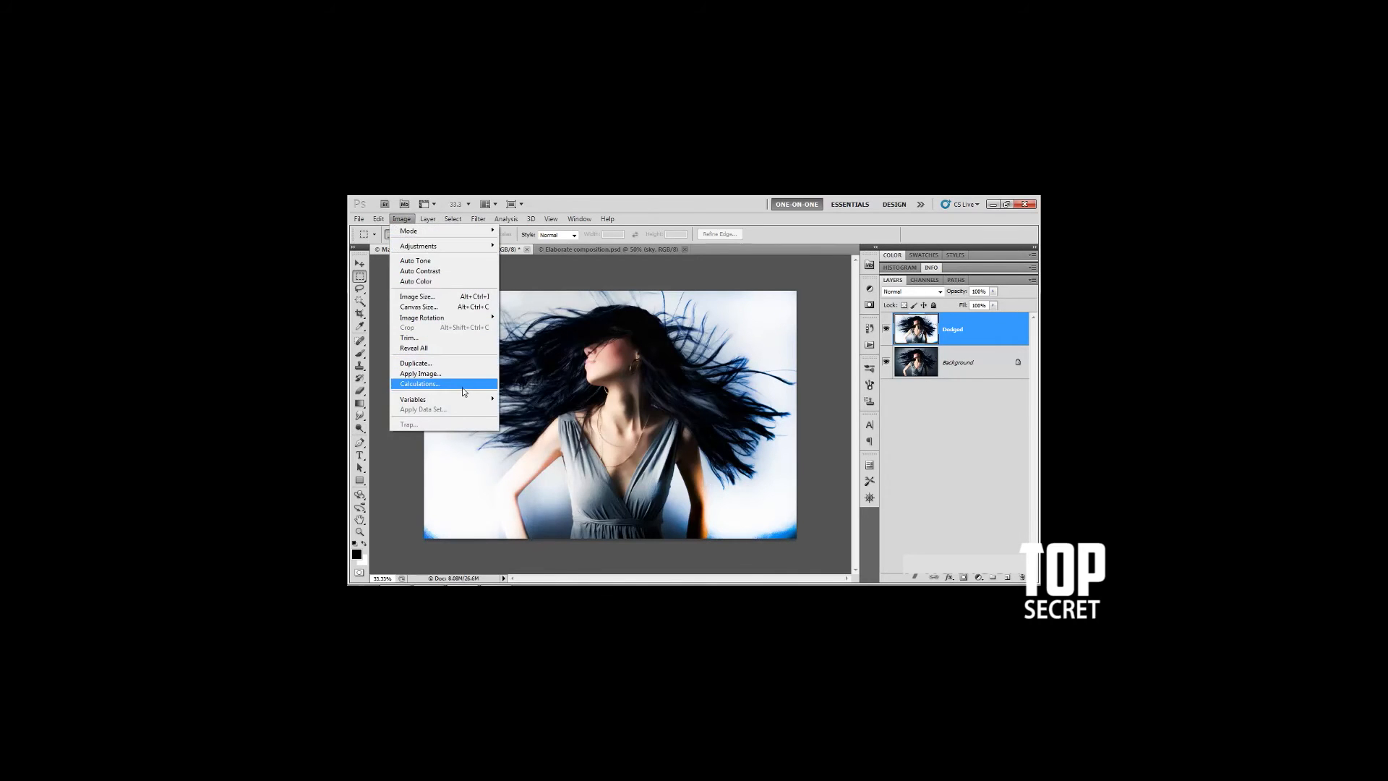
left_click(420, 383)
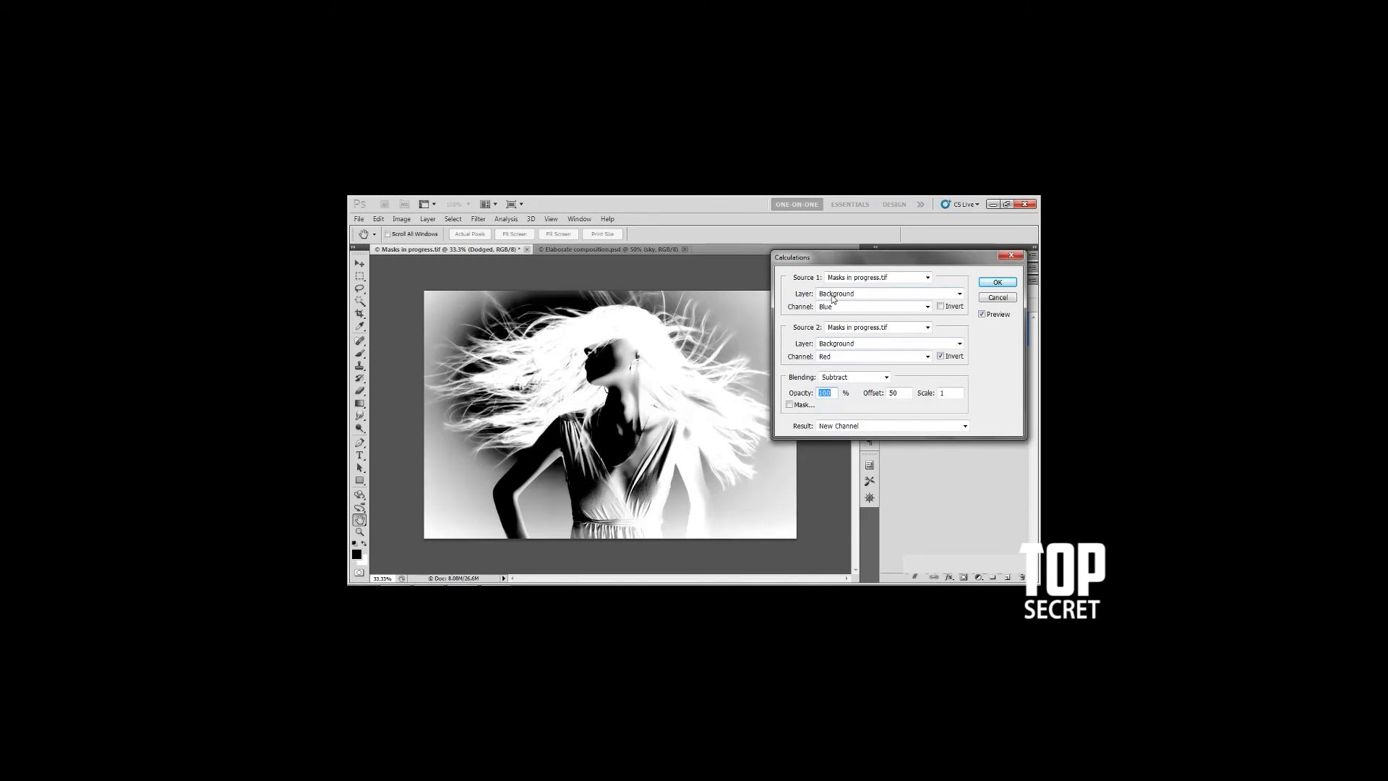
Set Source 1 to the Dodged layer and begin choosing the Source 2 layer.
left_click(959, 293)
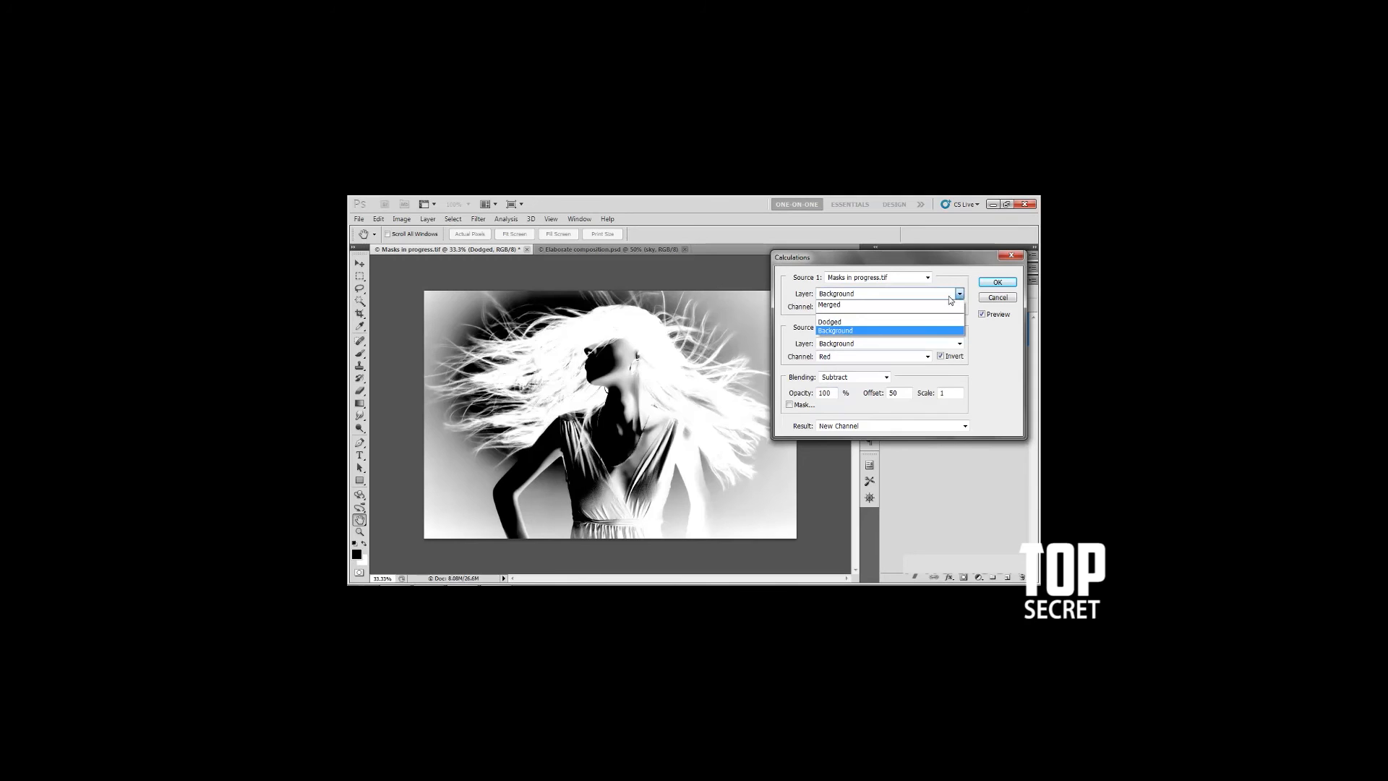
mouse_move(864, 306)
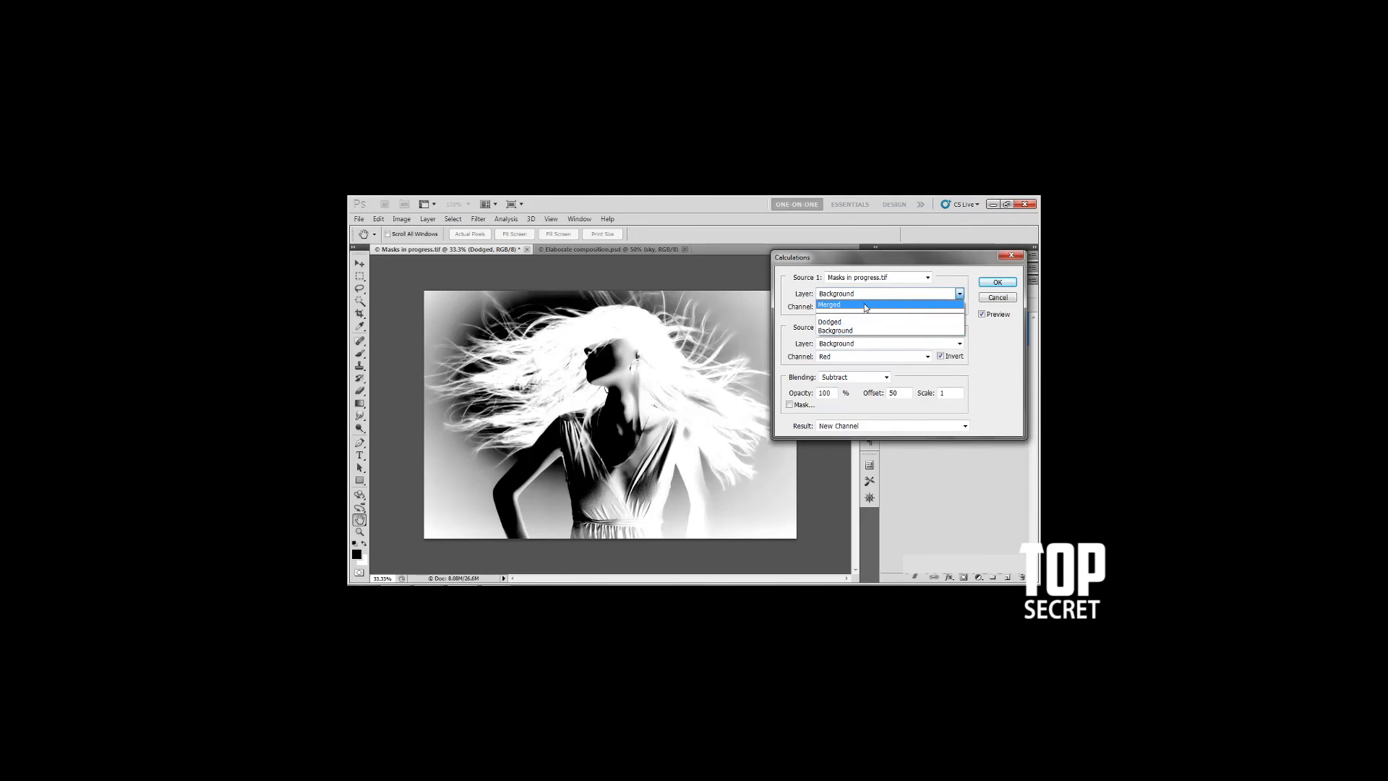
left_click(830, 321)
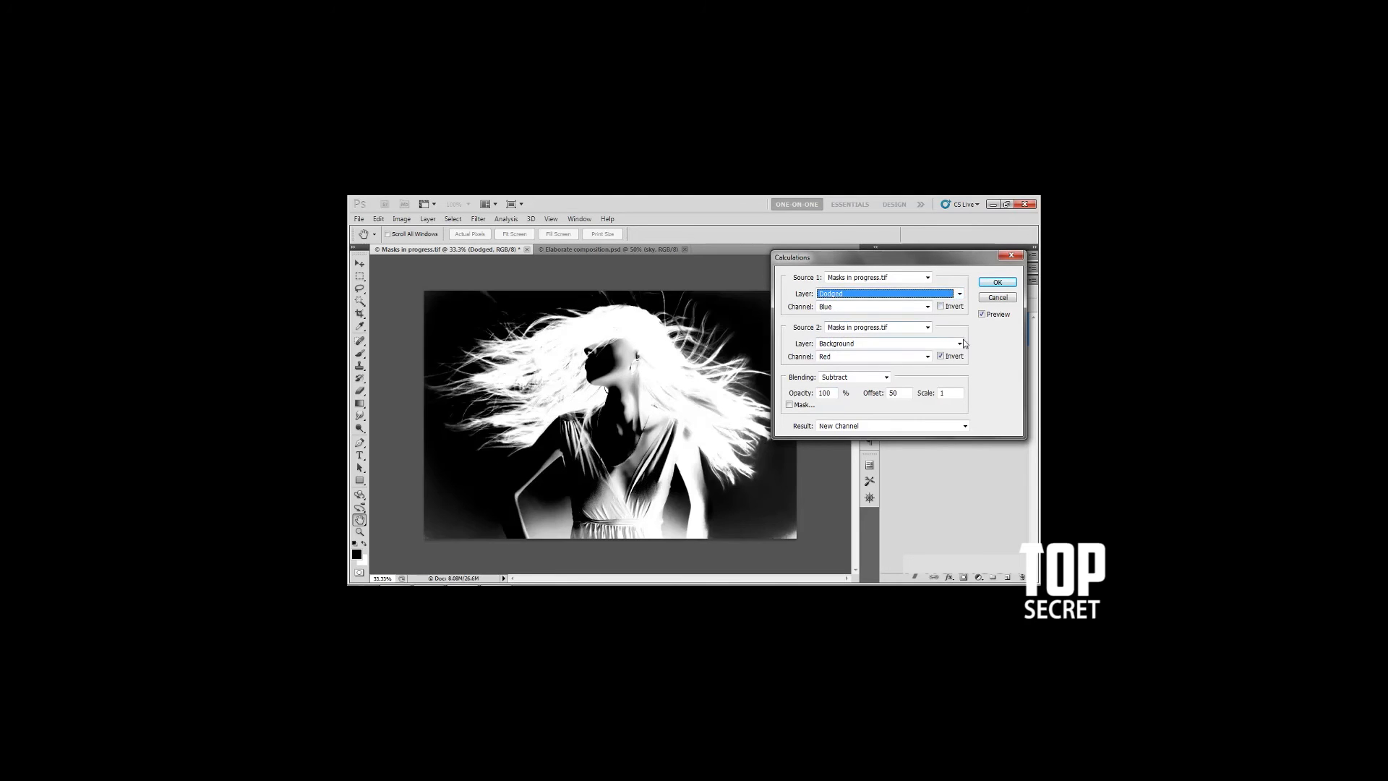
left_click(959, 345)
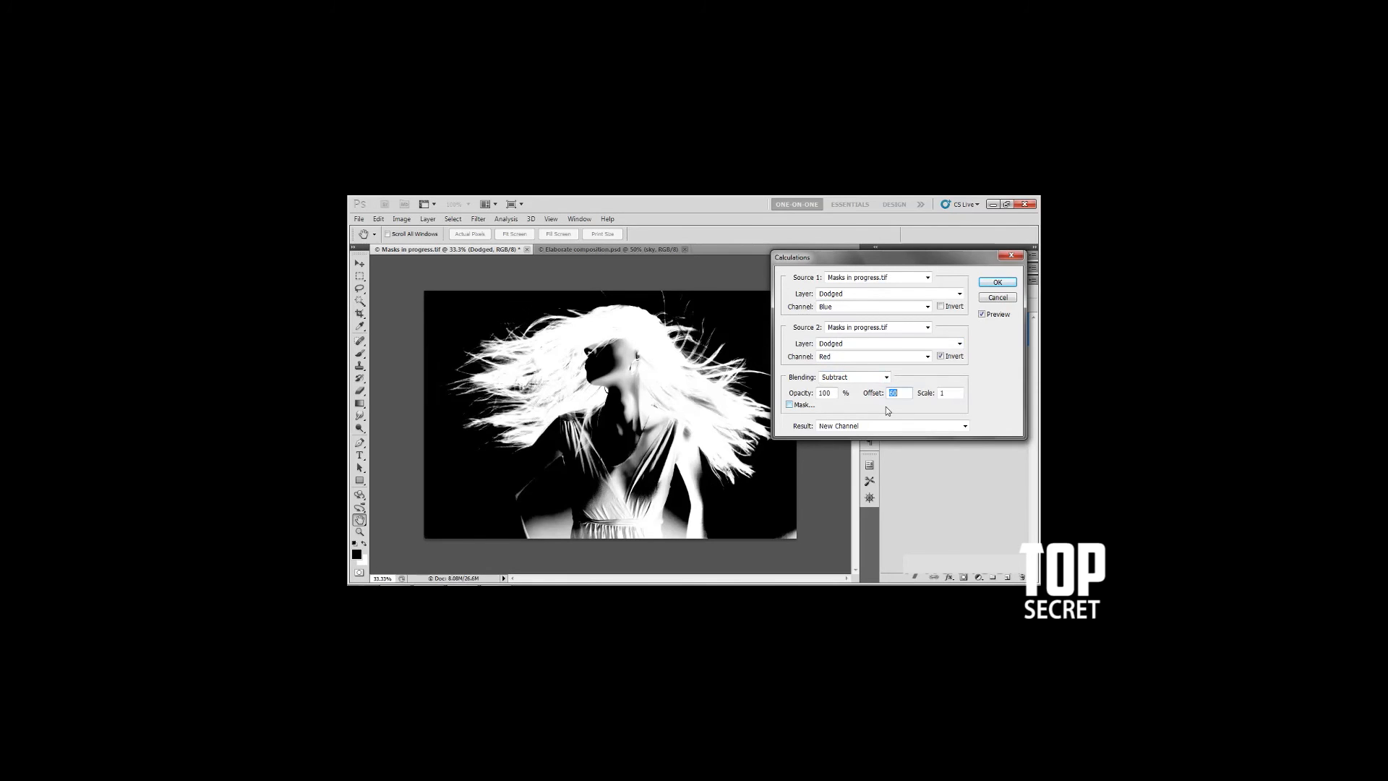
Raise the Calculations offset to 140 for brighter hair on a darker backdrop.
type("140")
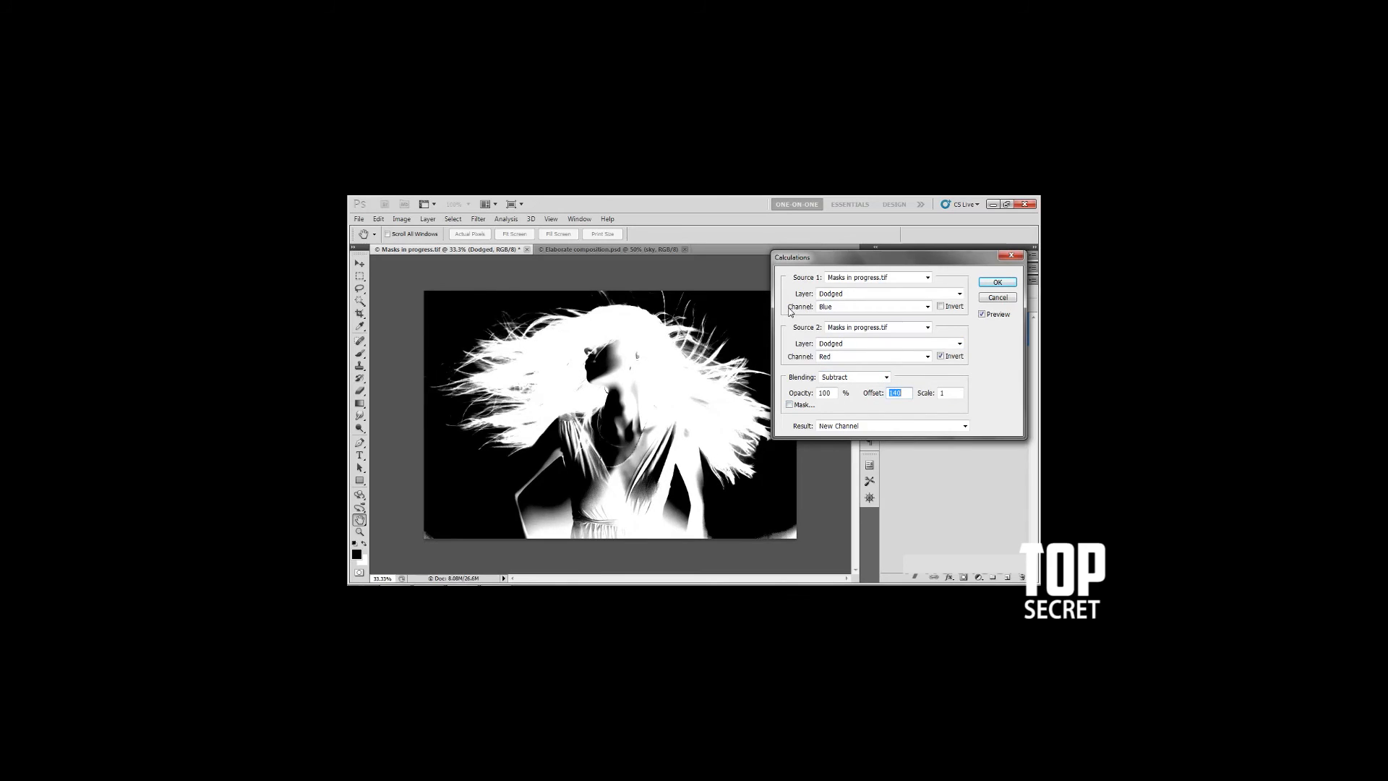
mouse_move(814, 356)
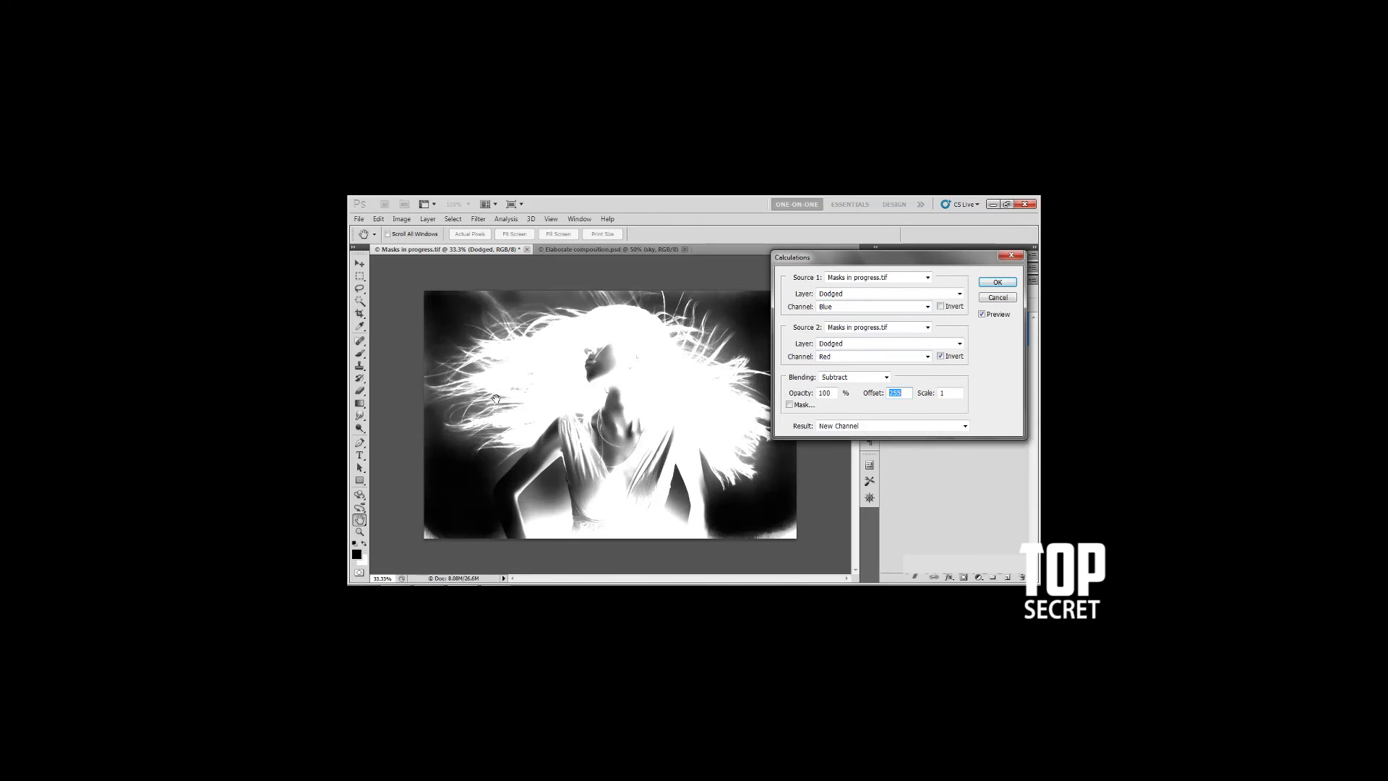
mouse_move(500, 405)
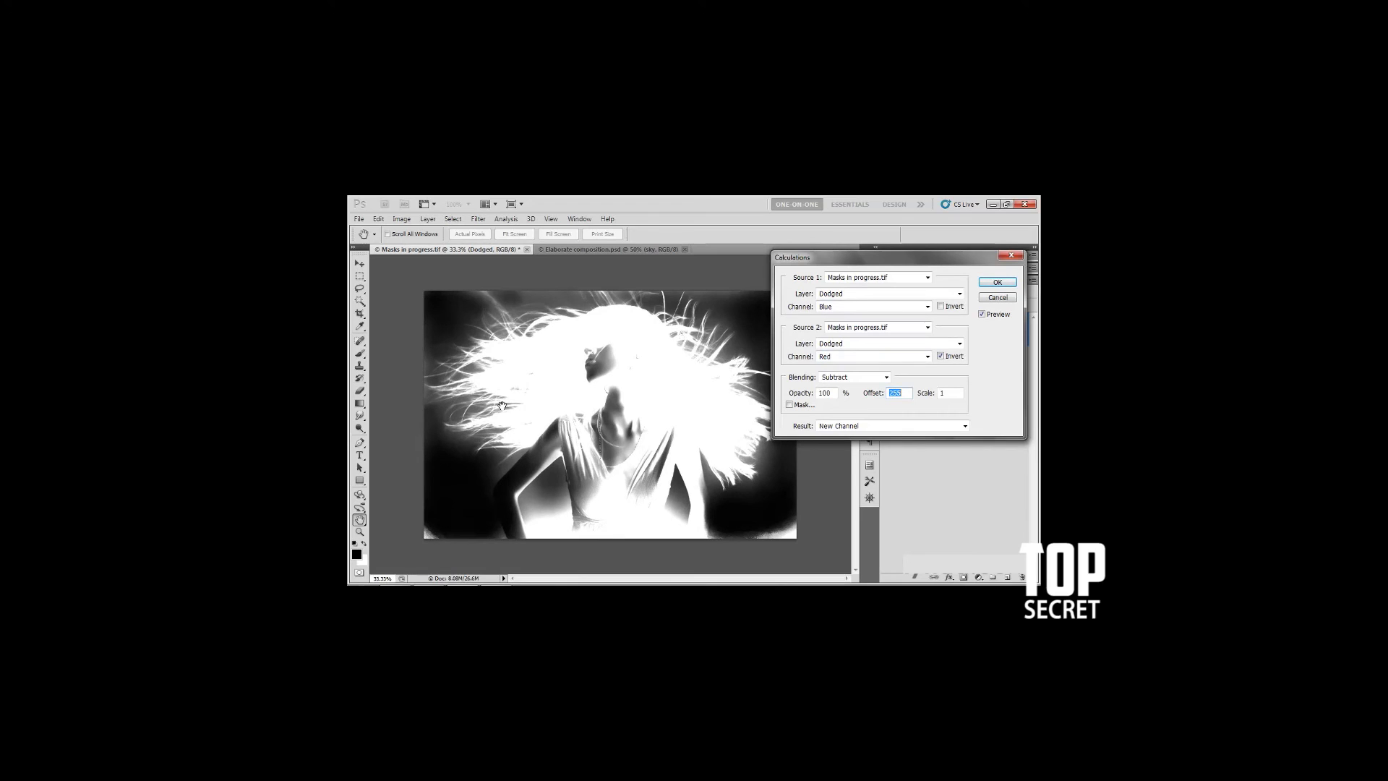
mouse_move(512, 325)
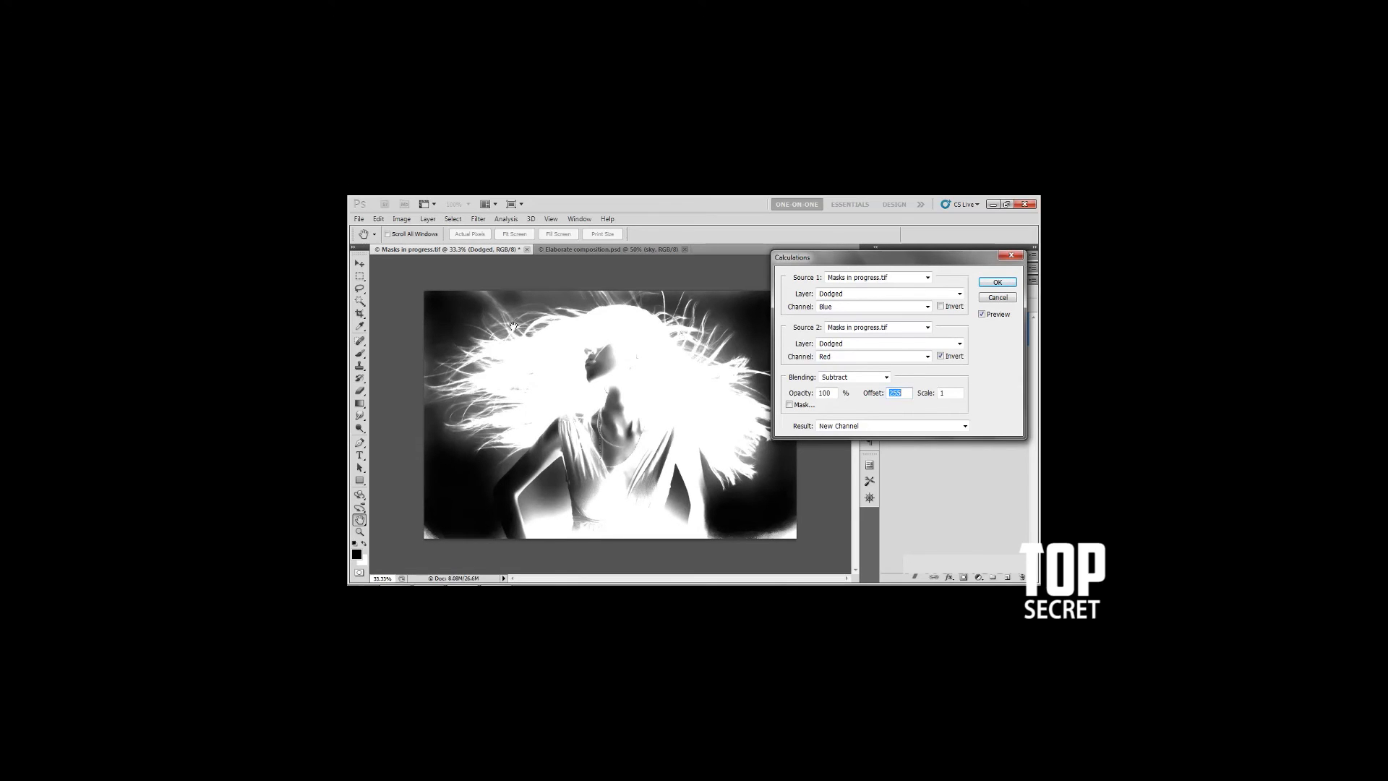
mouse_move(541, 298)
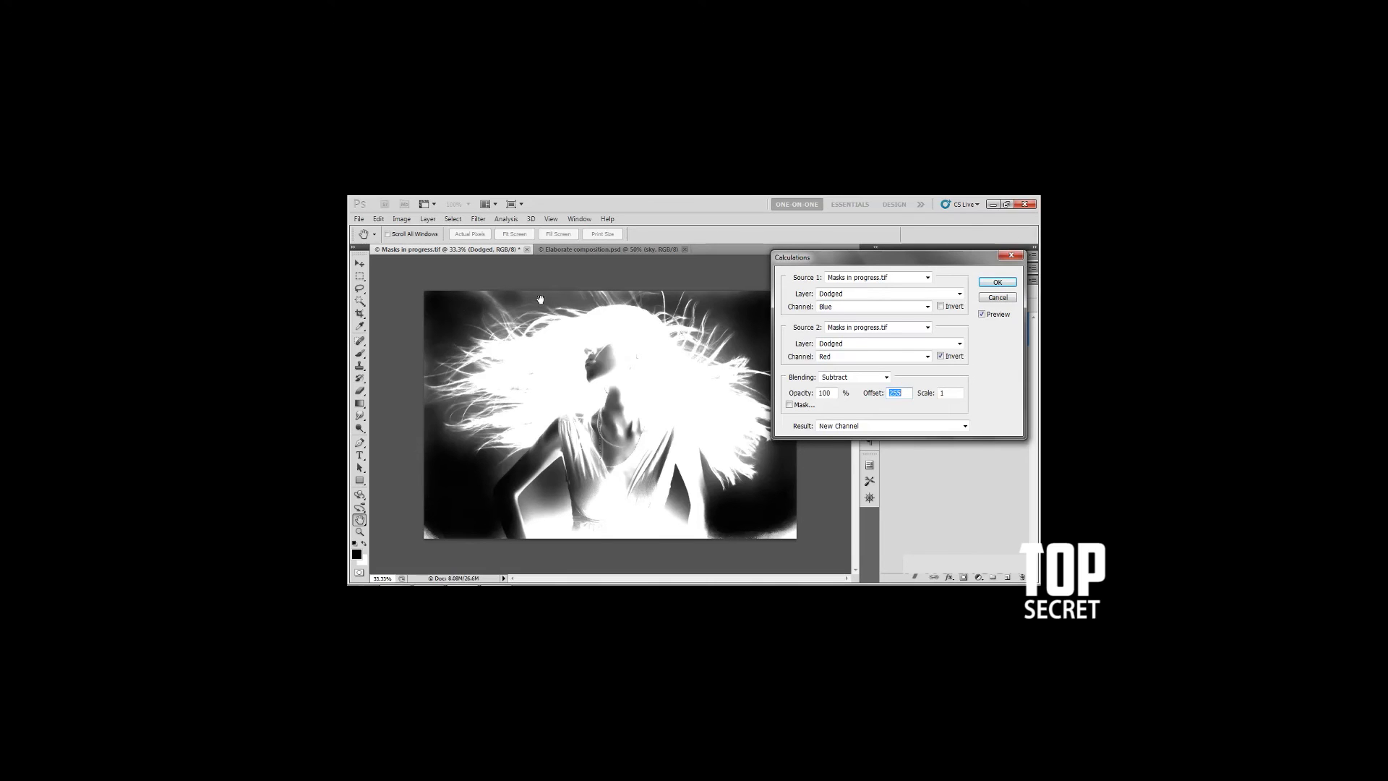
mouse_move(419, 319)
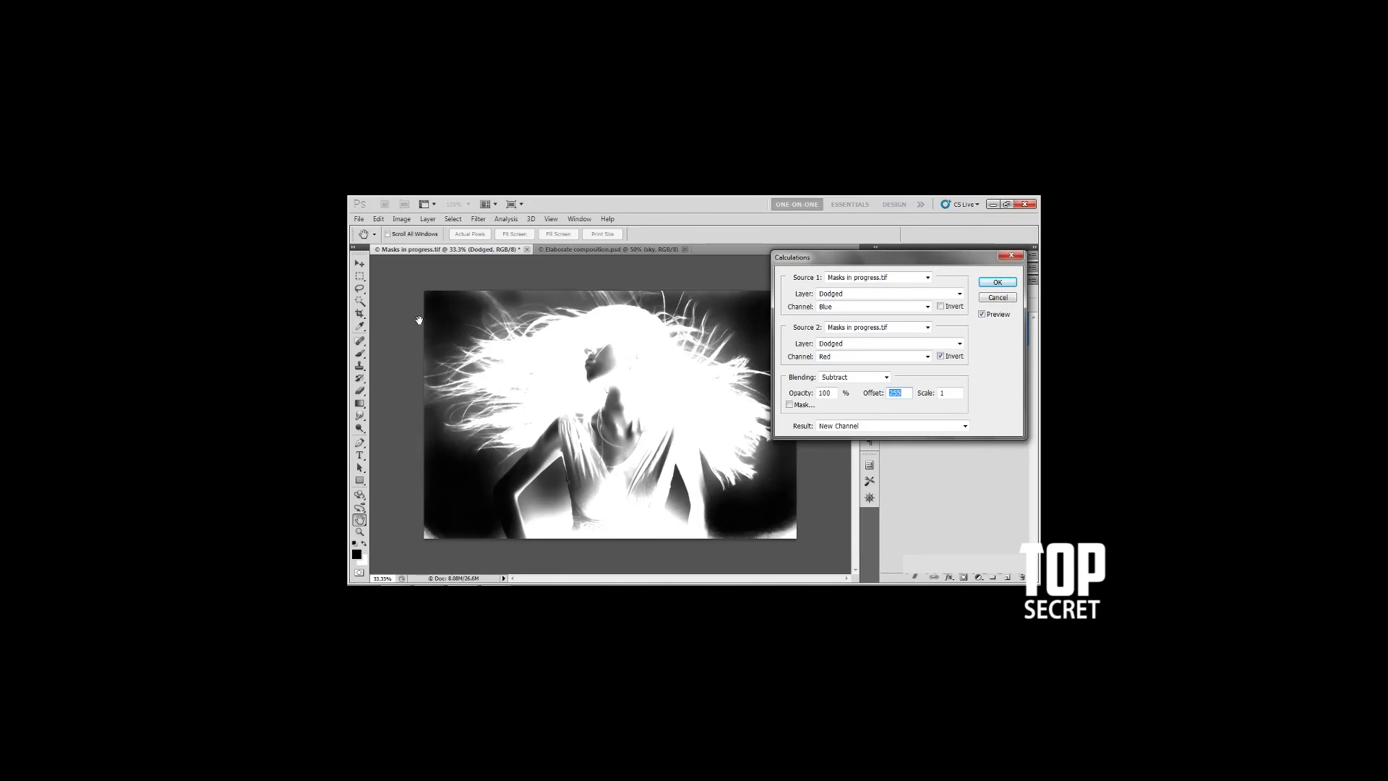
mouse_move(470, 413)
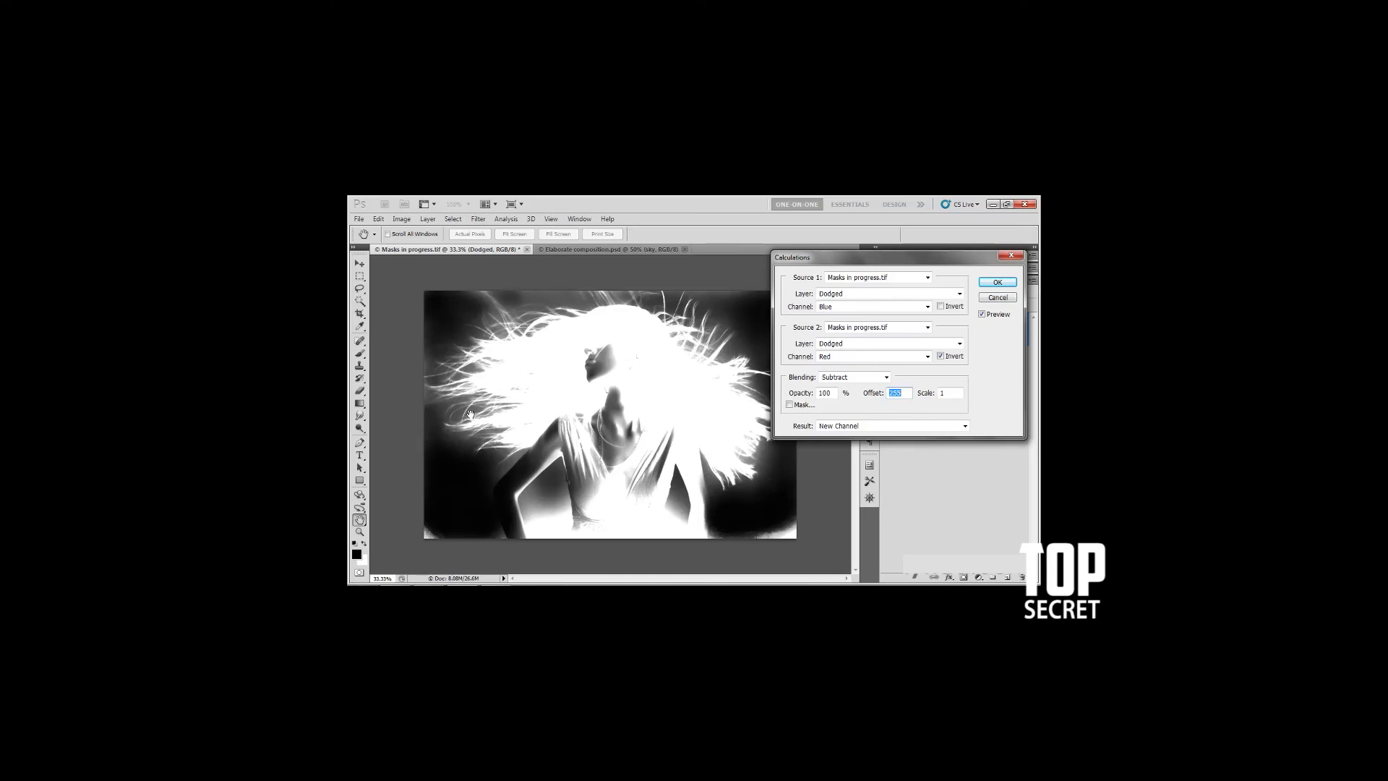
mouse_move(592, 400)
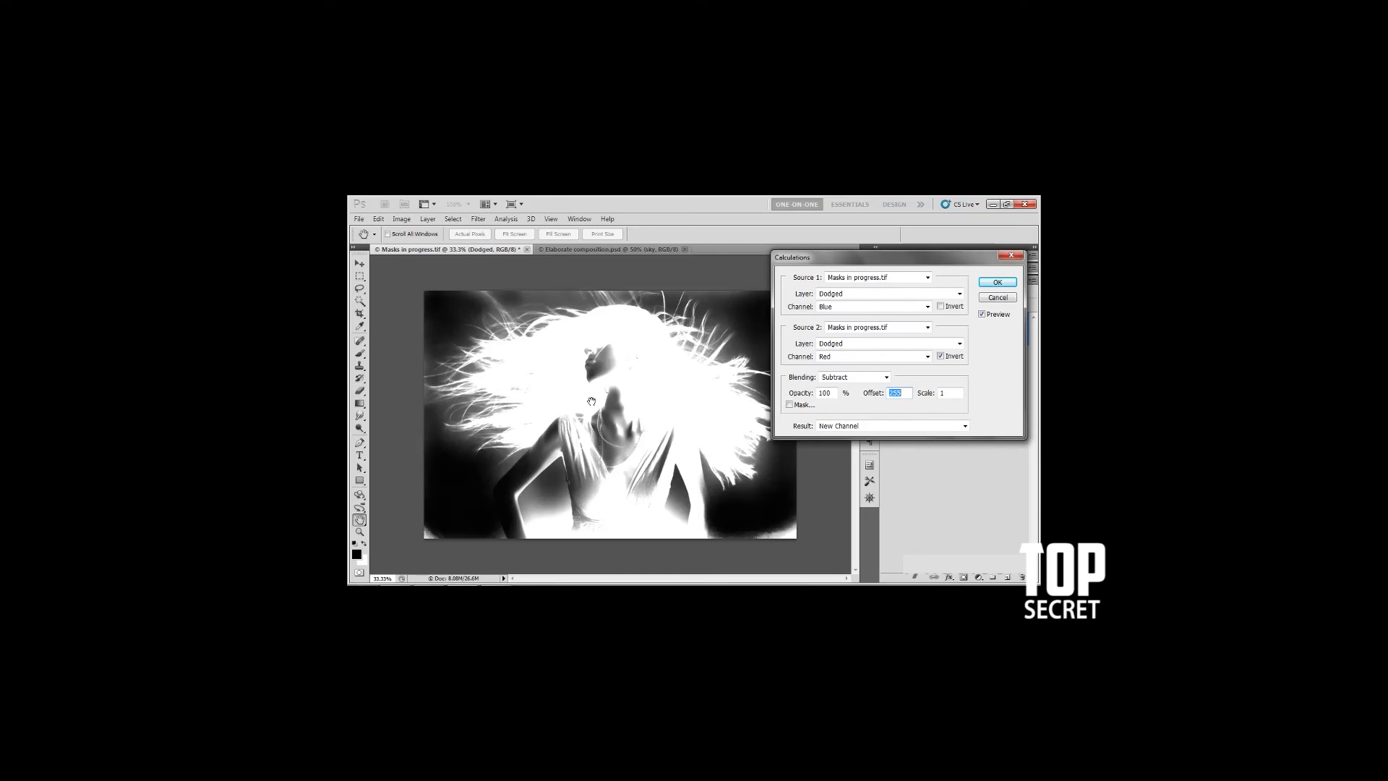
mouse_move(998, 344)
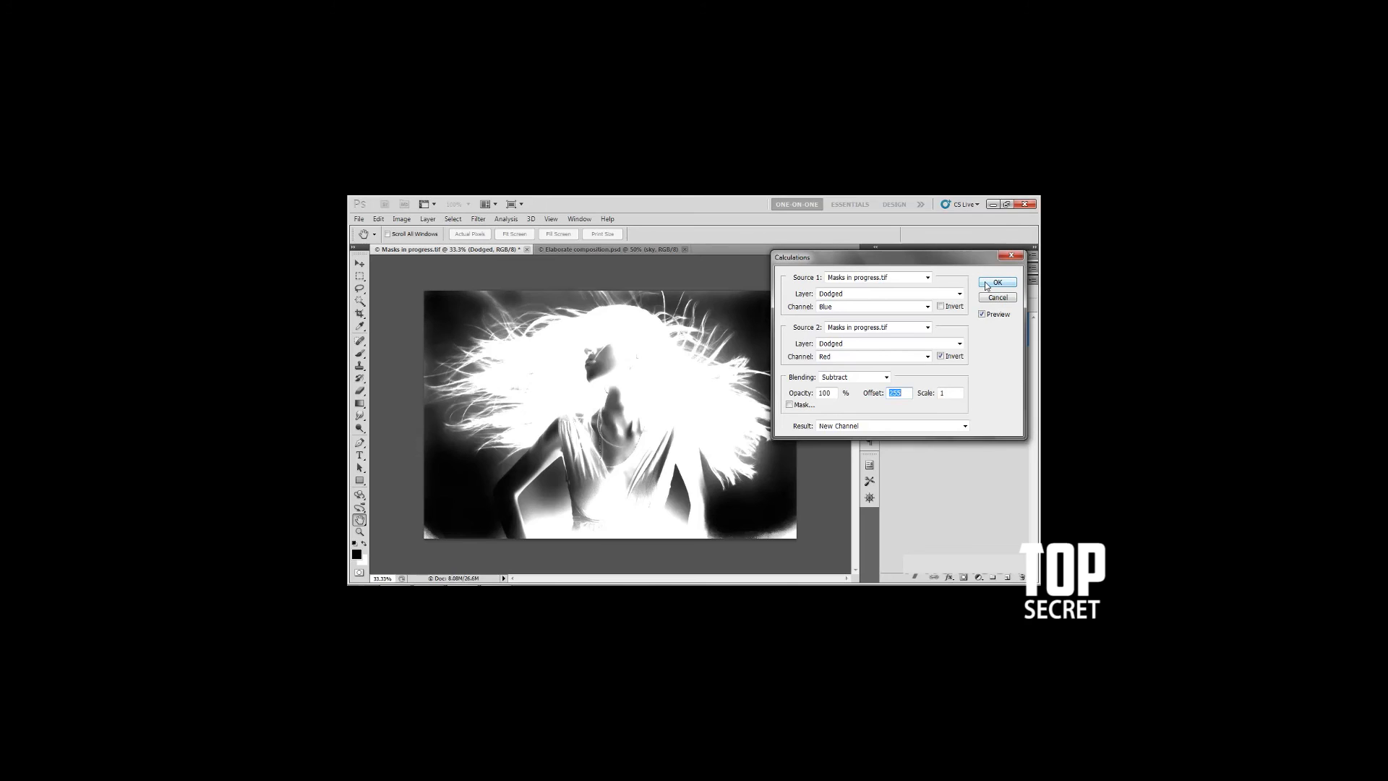
Apply the calculation as a new alpha channel and compare it with subtract offset 50 in Channels.
left_click(998, 283)
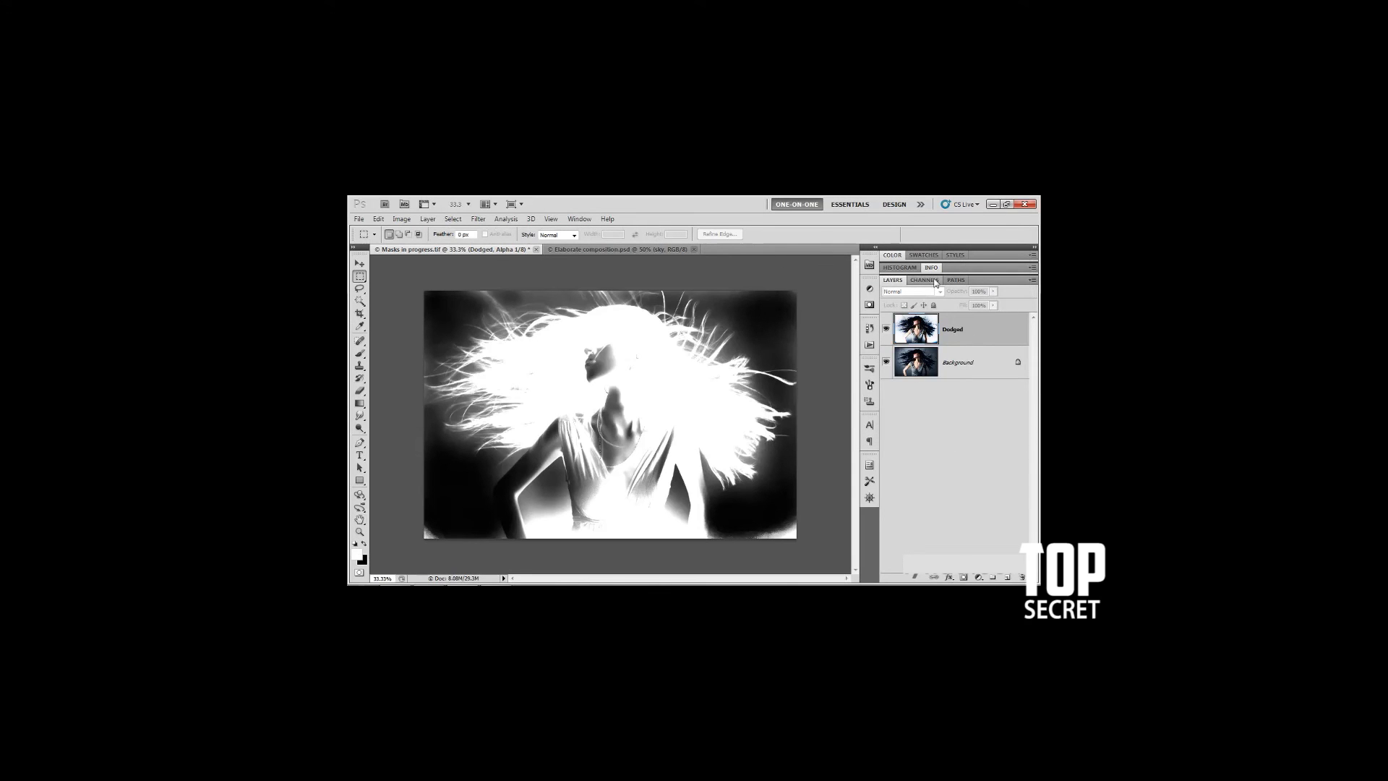
left_click(926, 281)
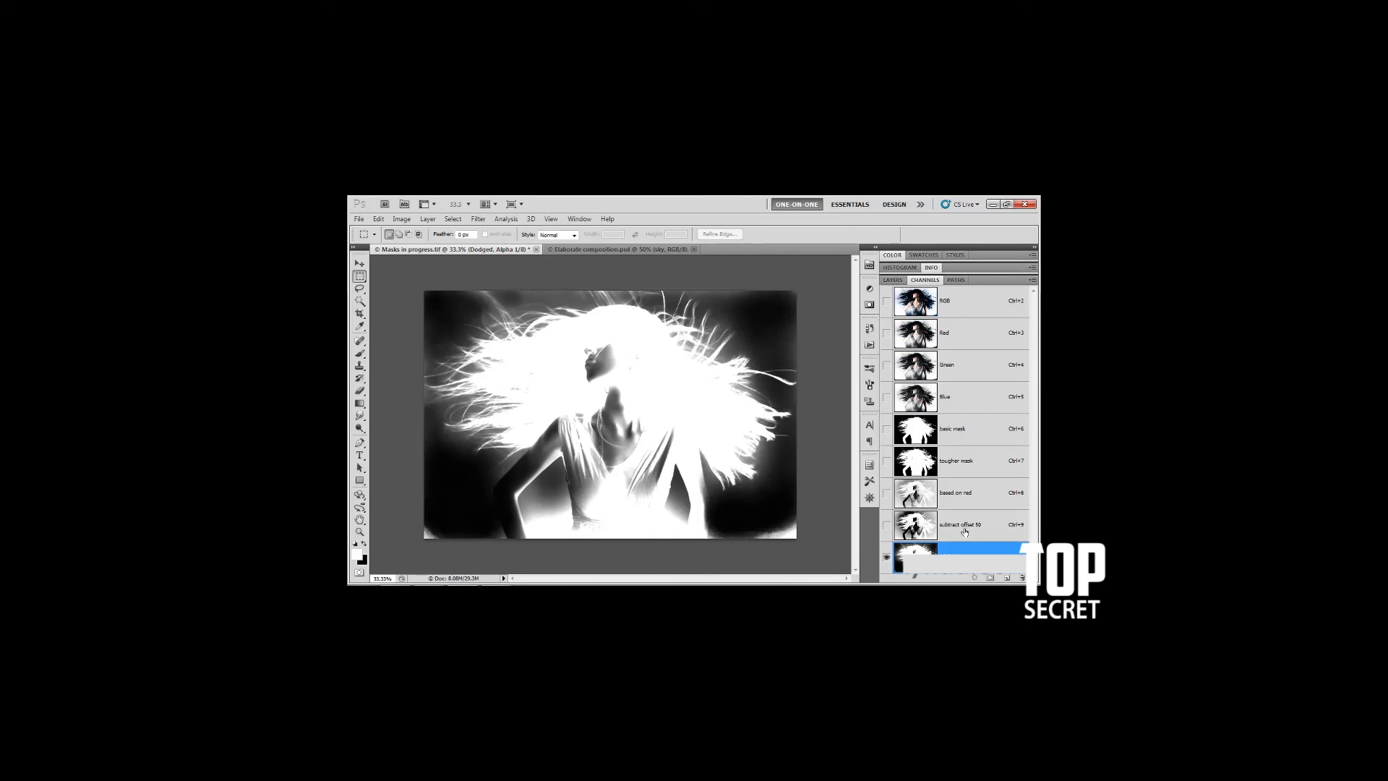
left_click(963, 525)
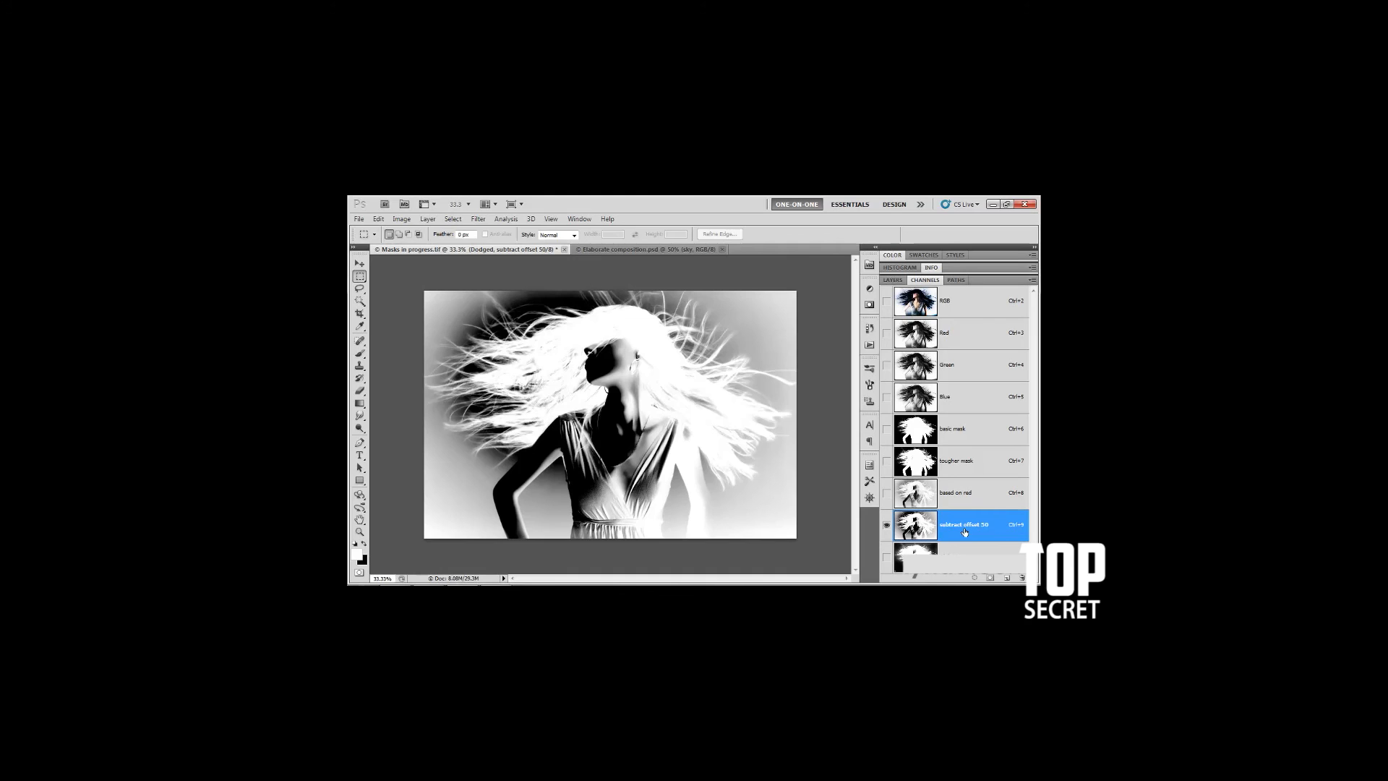
left_click(946, 557)
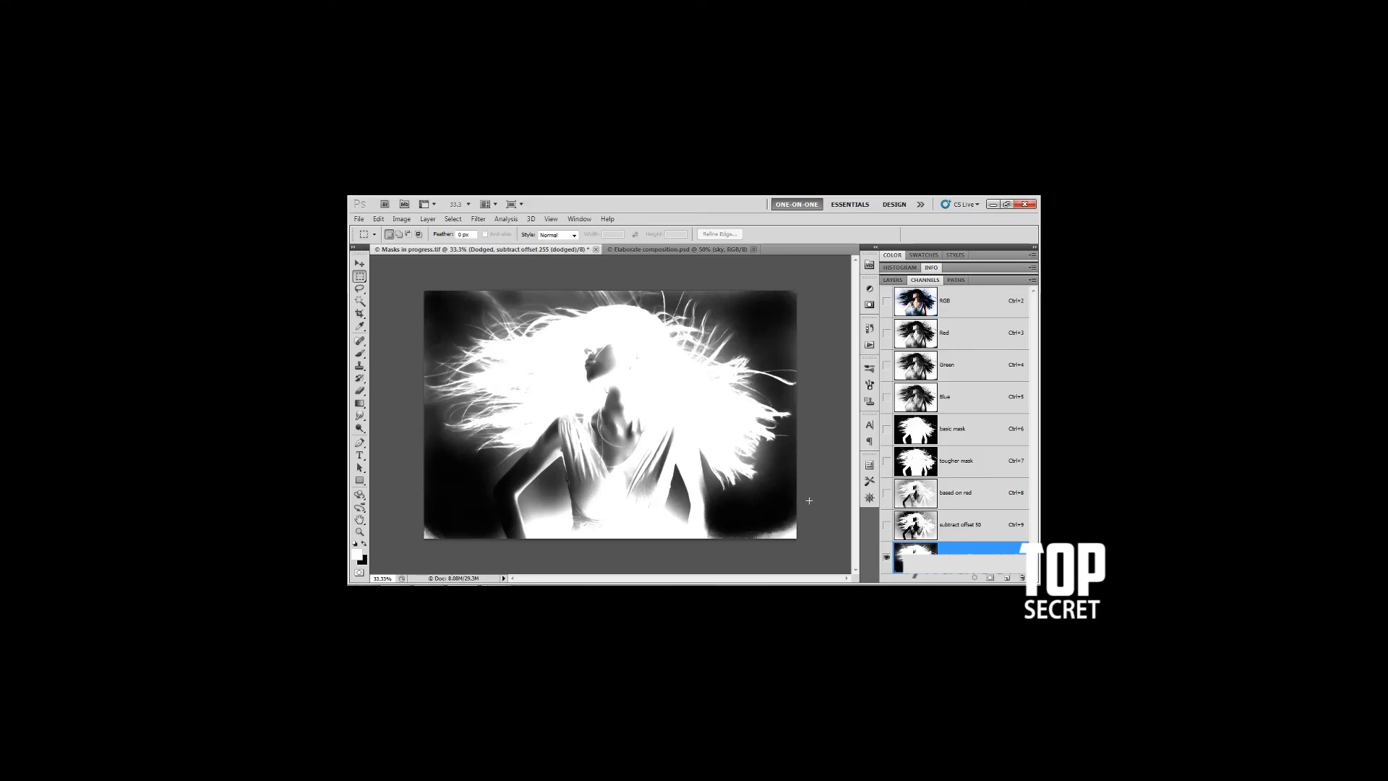
mouse_move(823, 453)
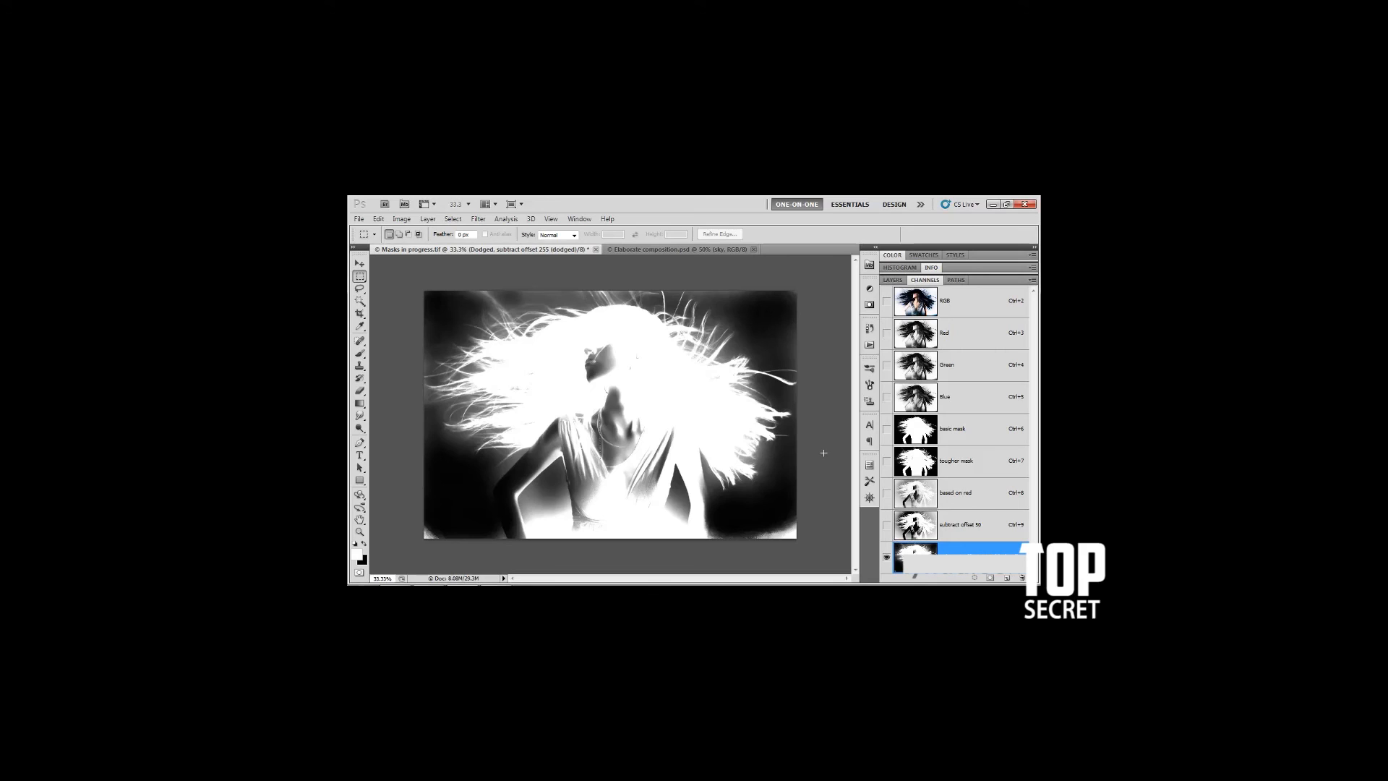
mouse_move(683, 405)
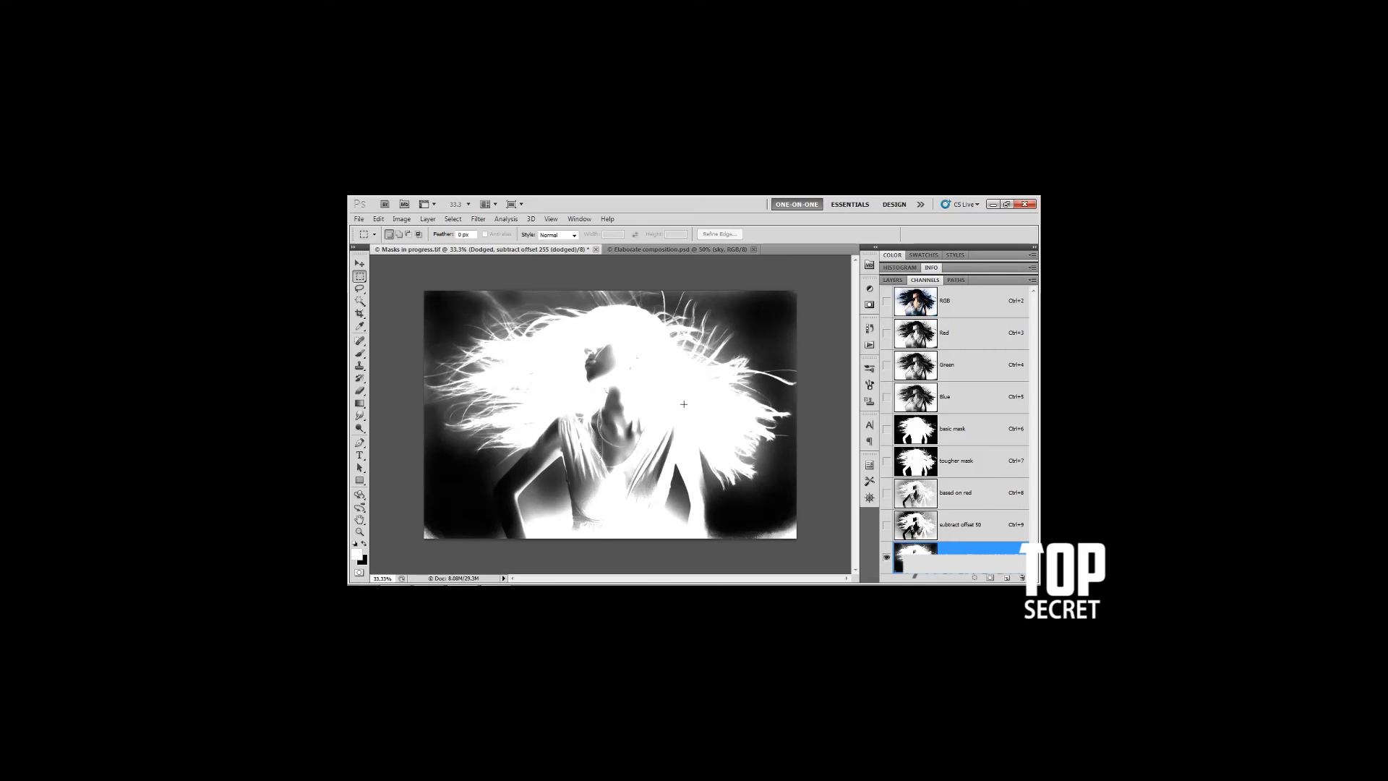
mouse_move(702, 402)
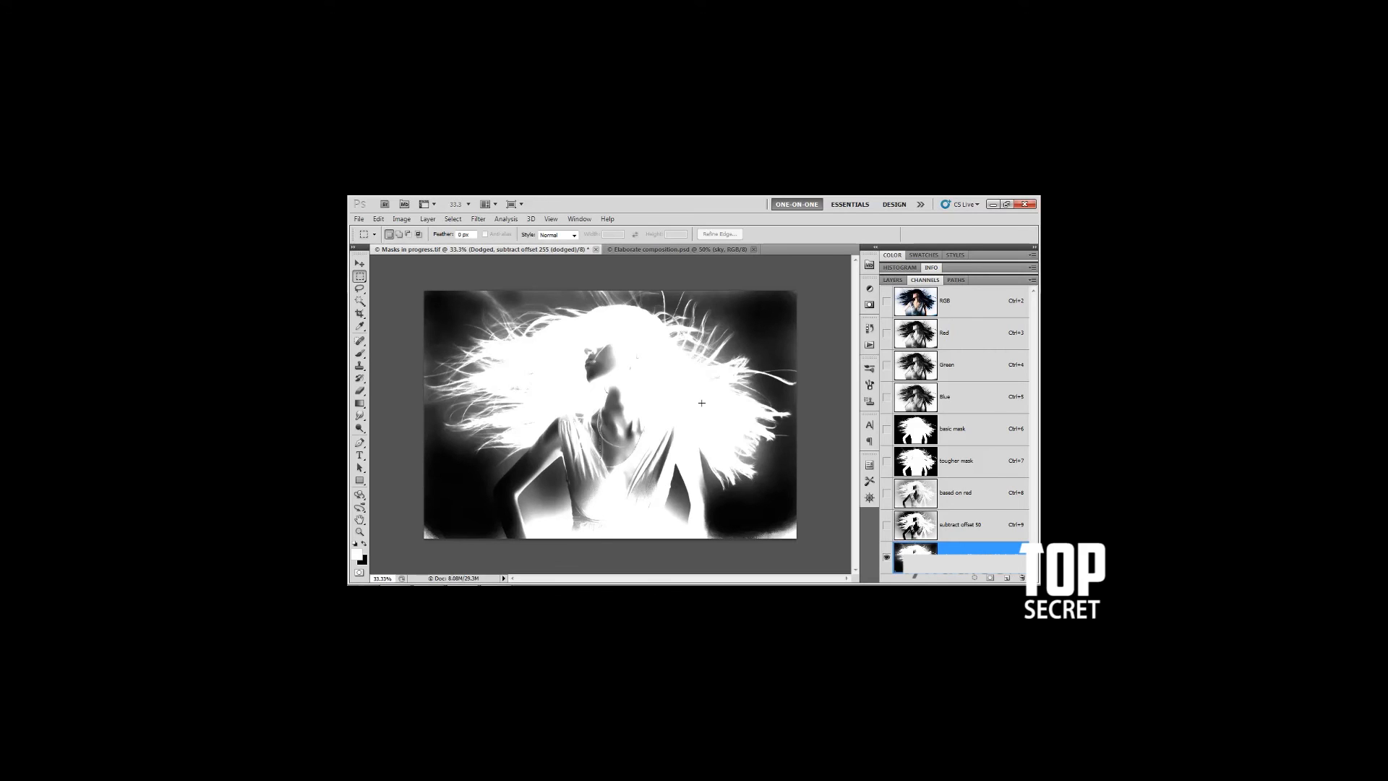